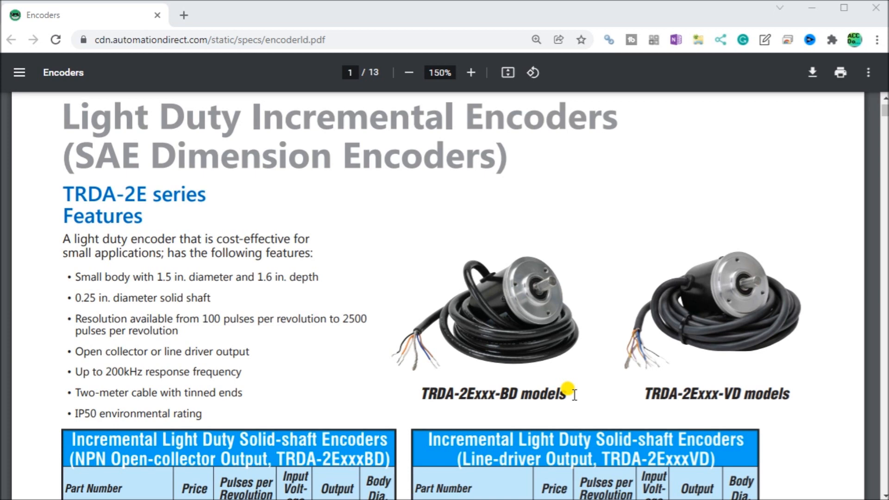
mouse_move(538, 366)
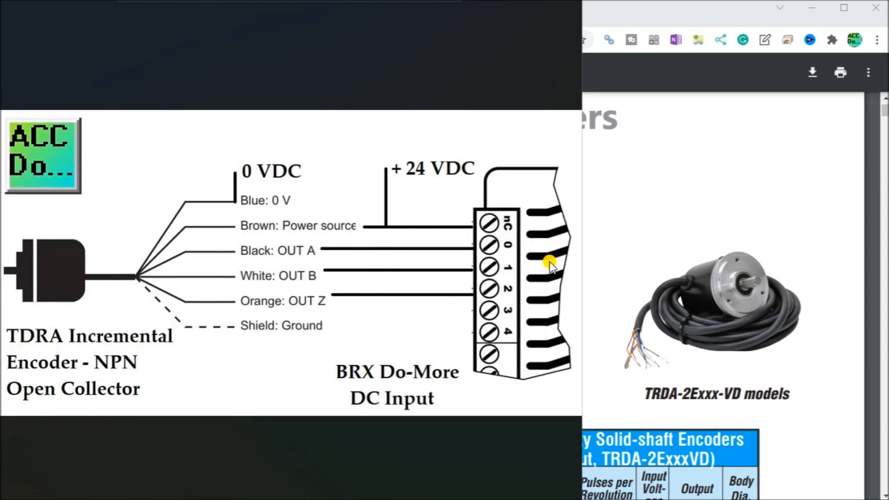
mouse_move(315, 295)
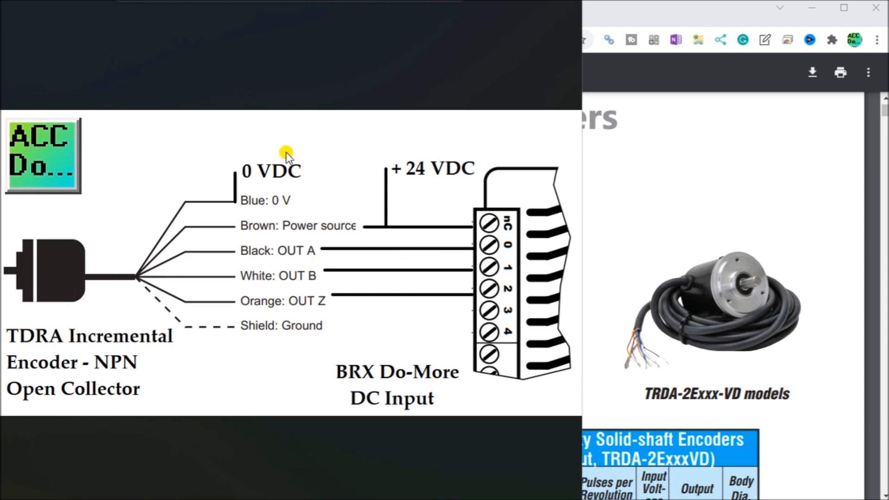
mouse_move(274, 205)
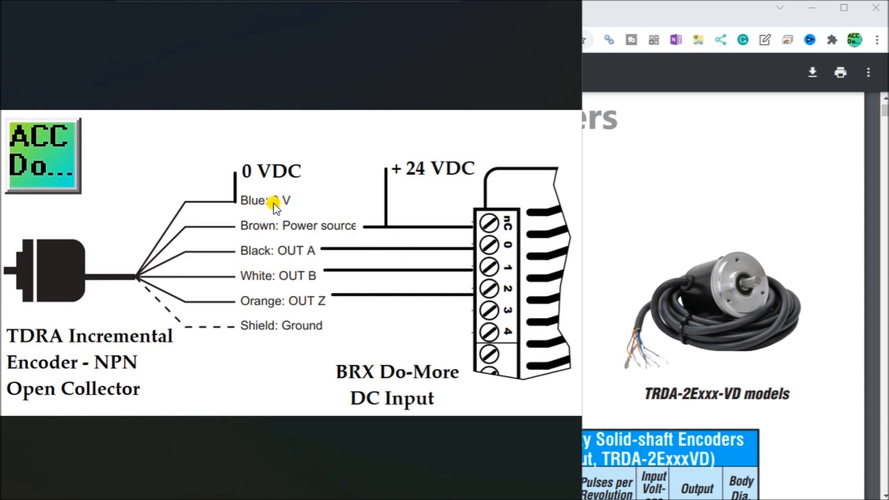
mouse_move(93, 346)
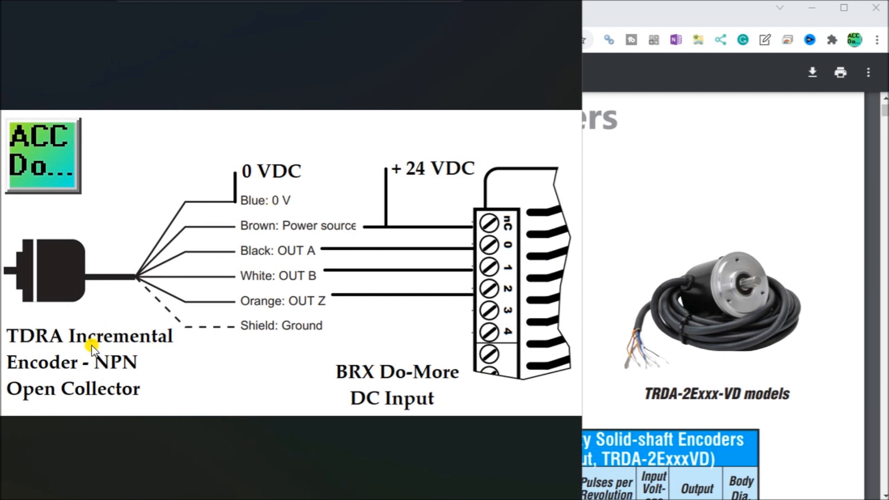
mouse_move(86, 354)
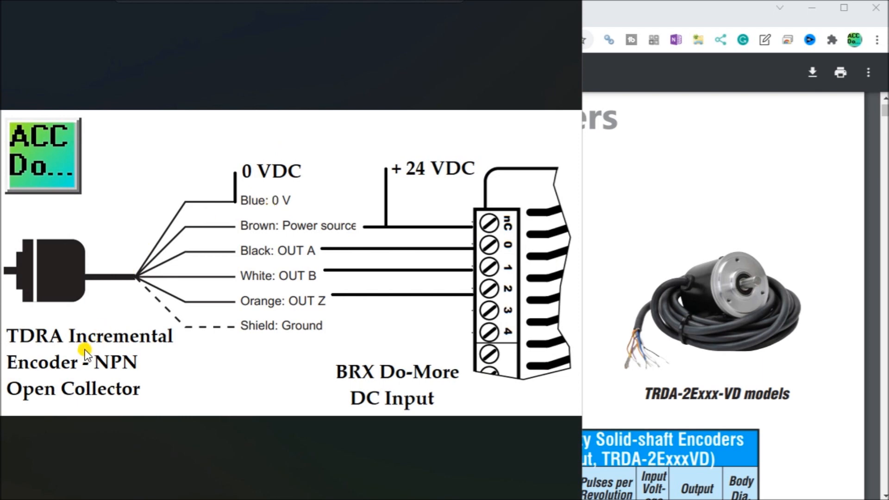
mouse_move(270, 164)
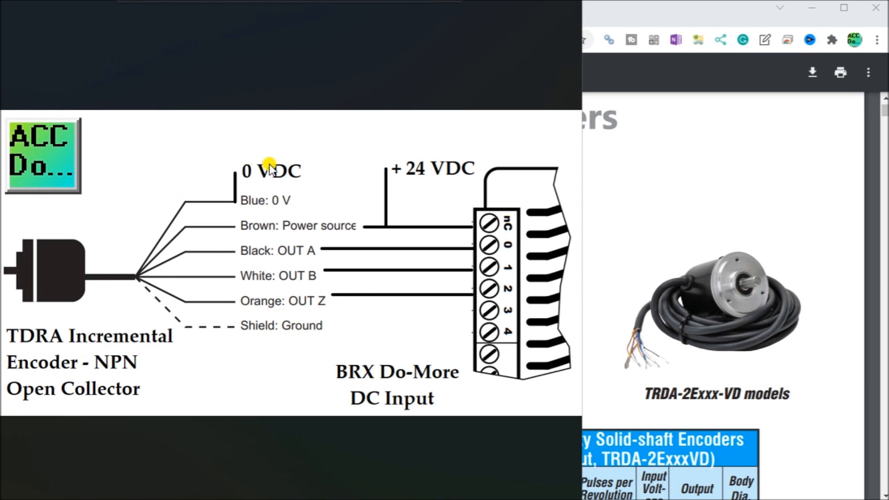
mouse_move(254, 231)
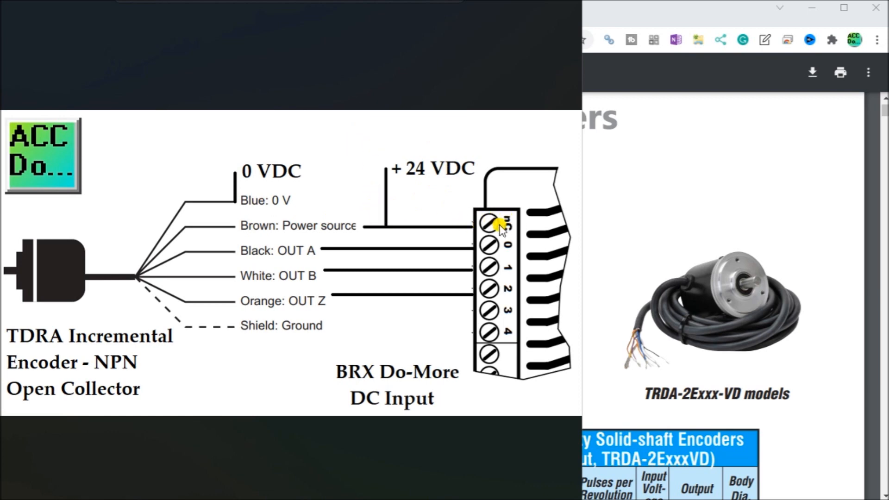
mouse_move(431, 320)
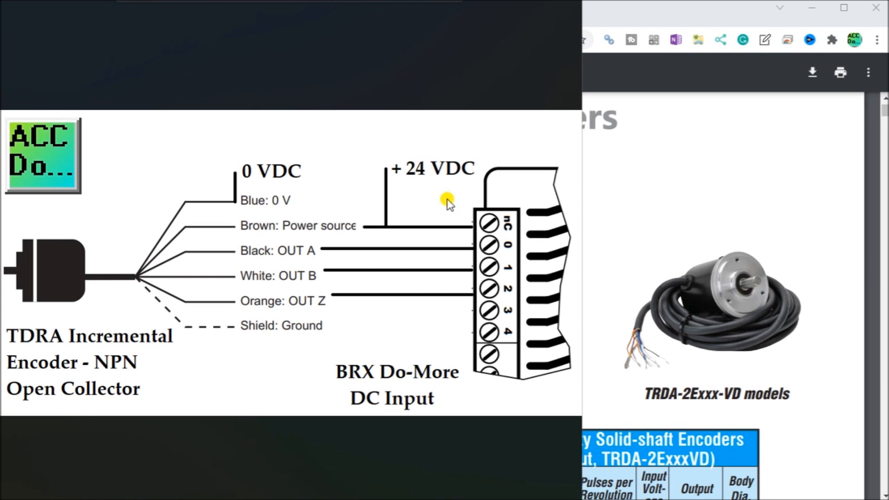
mouse_move(126, 373)
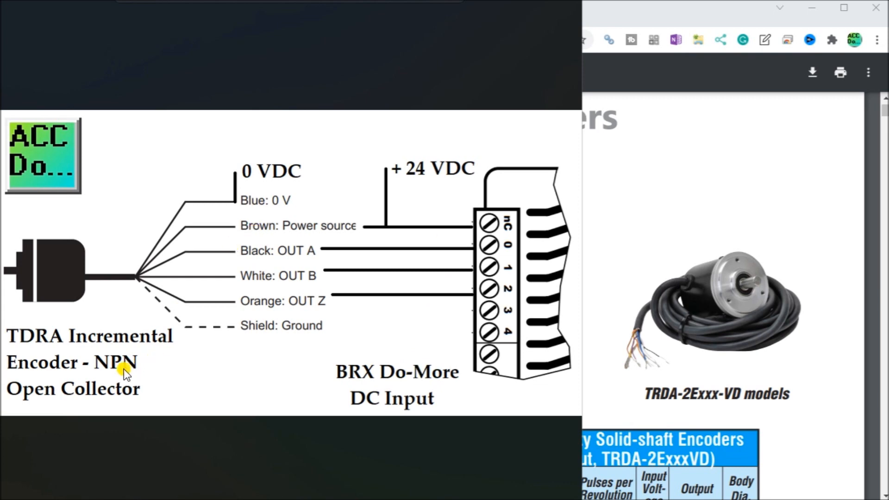
mouse_move(205, 284)
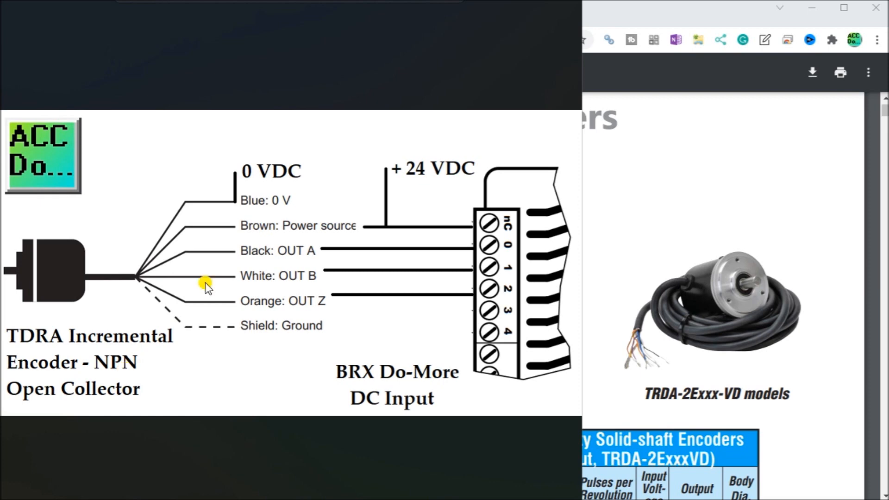
mouse_move(472, 144)
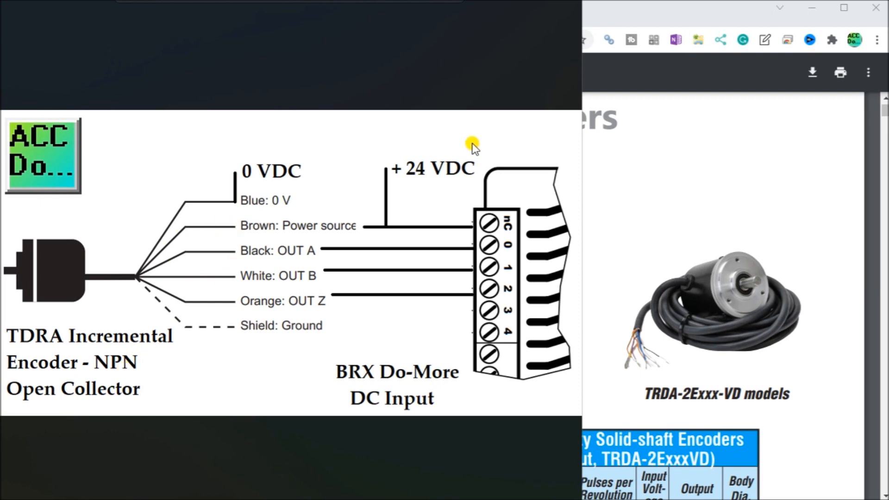
mouse_move(471, 160)
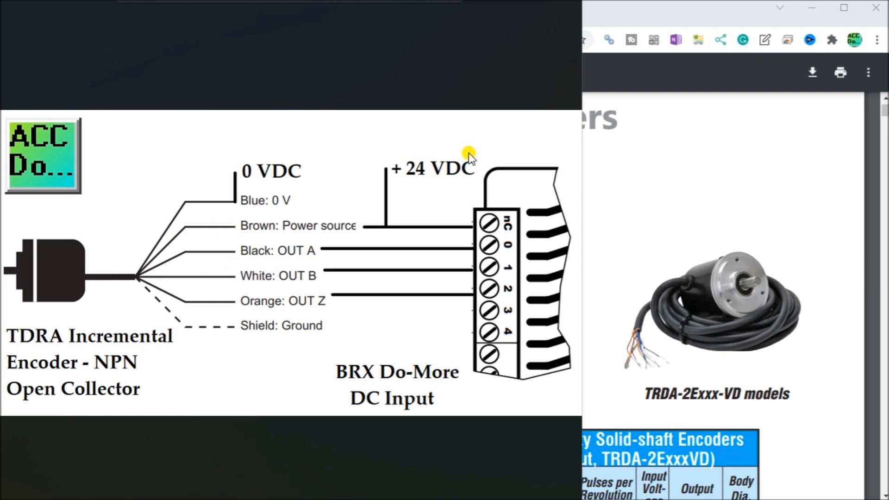
mouse_move(235, 251)
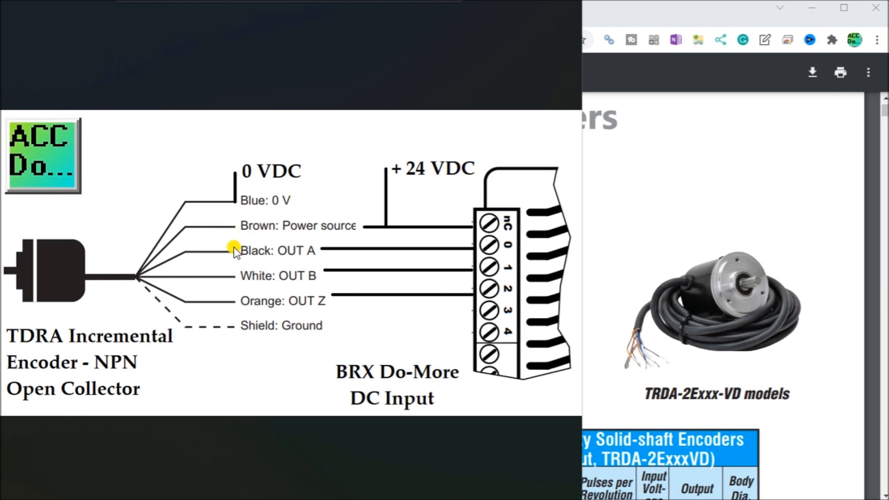
mouse_move(252, 260)
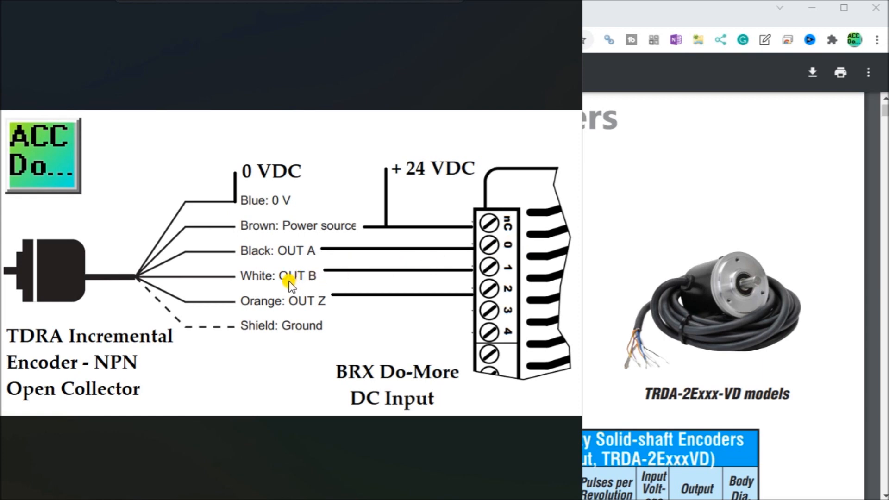
mouse_move(290, 305)
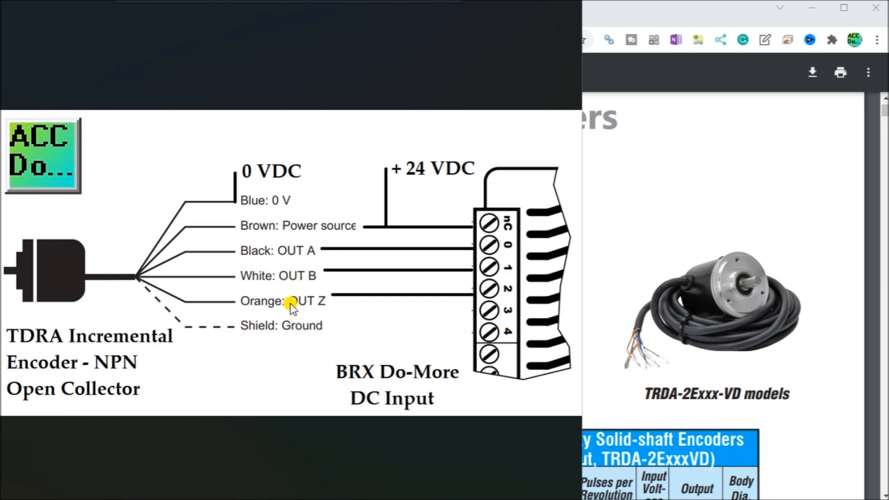
mouse_move(303, 309)
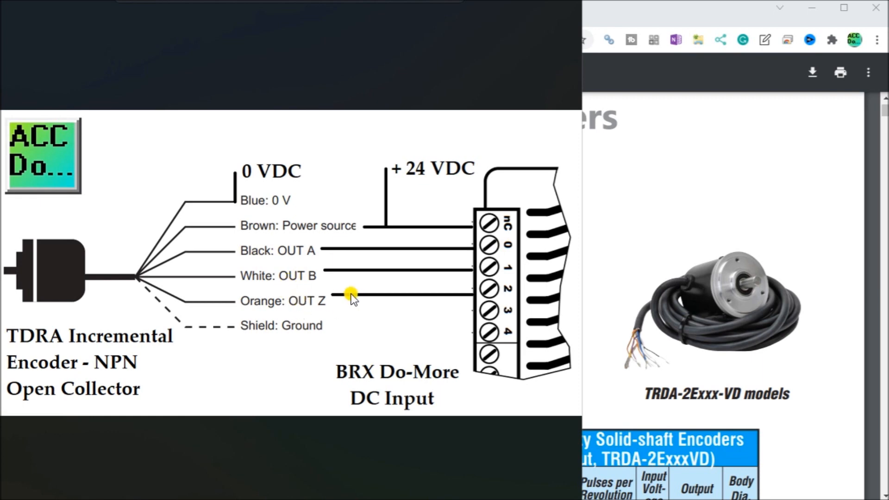
mouse_move(482, 291)
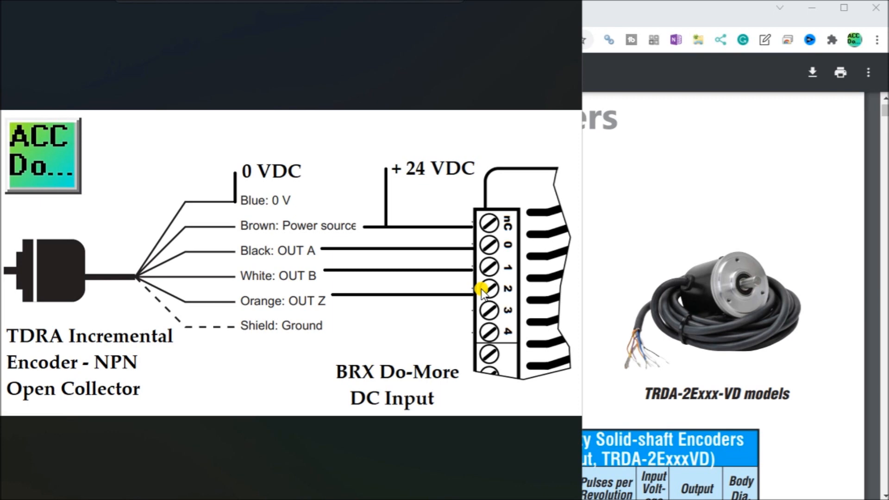
mouse_move(388, 343)
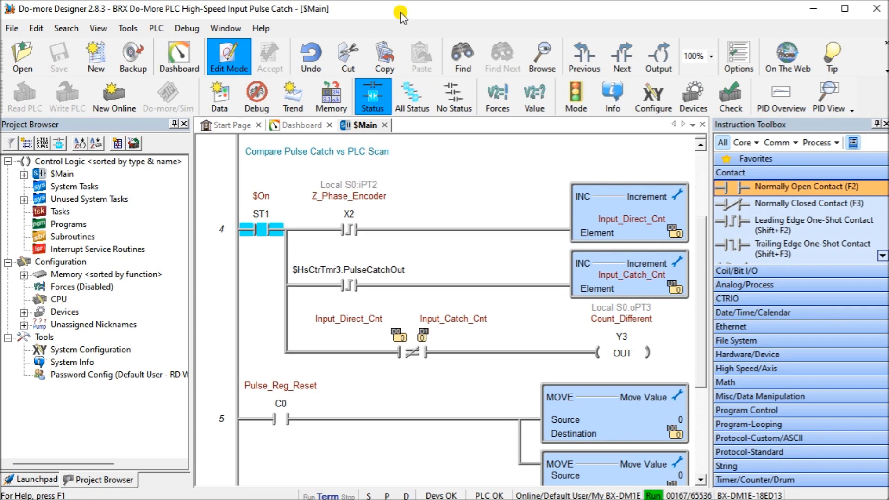
mouse_move(220, 250)
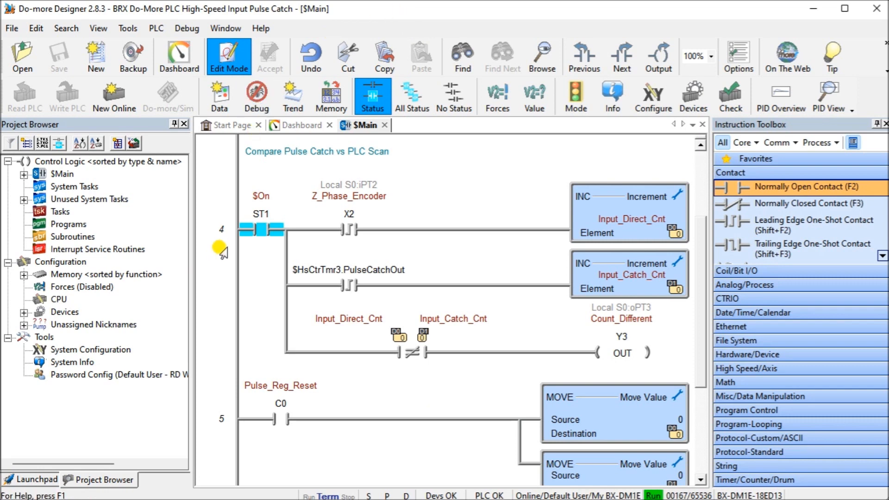
mouse_move(74, 172)
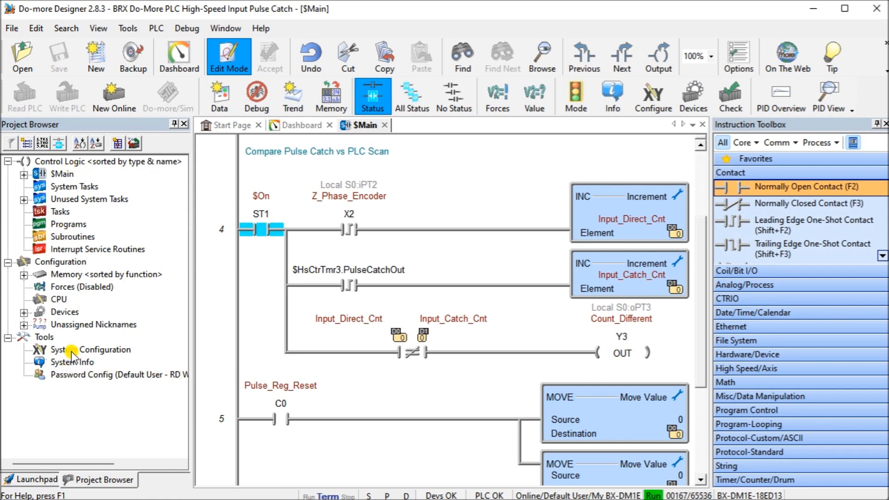
Launch System Configuration for the BX-DM1E CPU via the PLC menu.
click(103, 349)
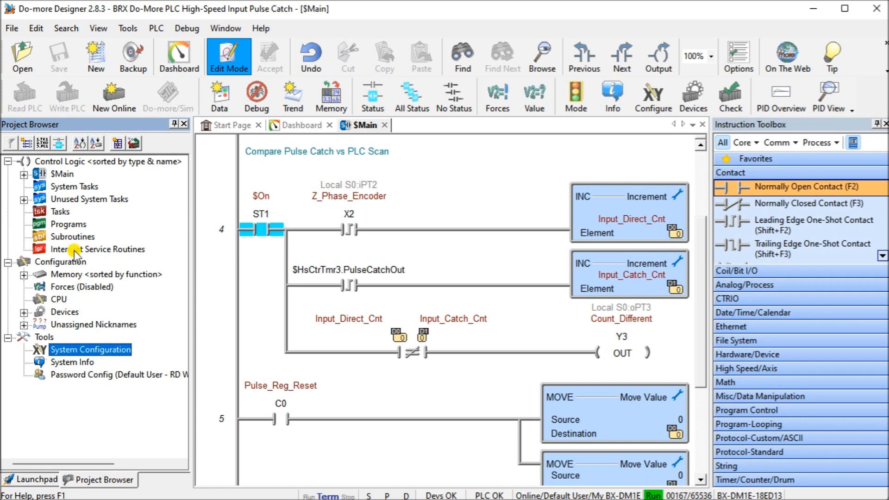
mouse_move(587, 41)
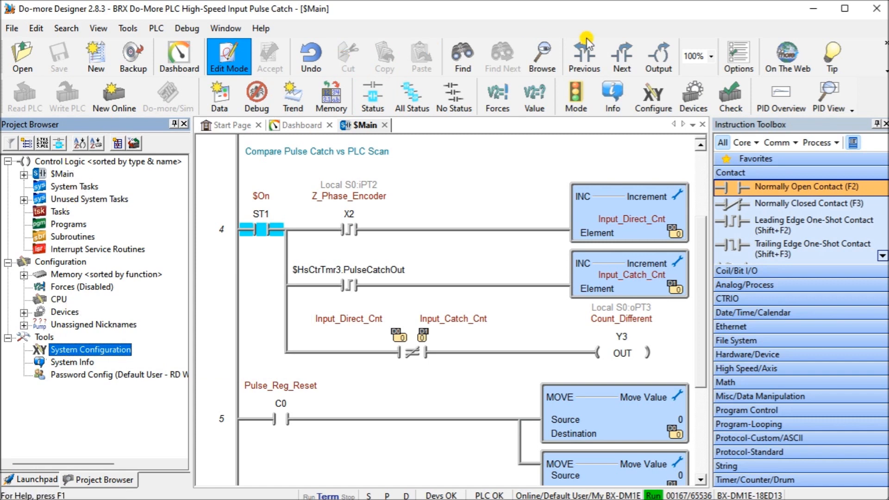
mouse_move(652, 96)
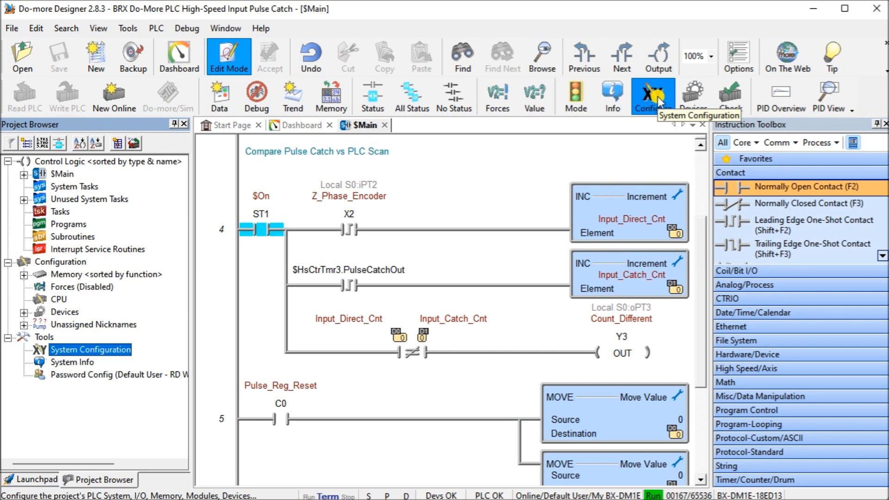
click(157, 28)
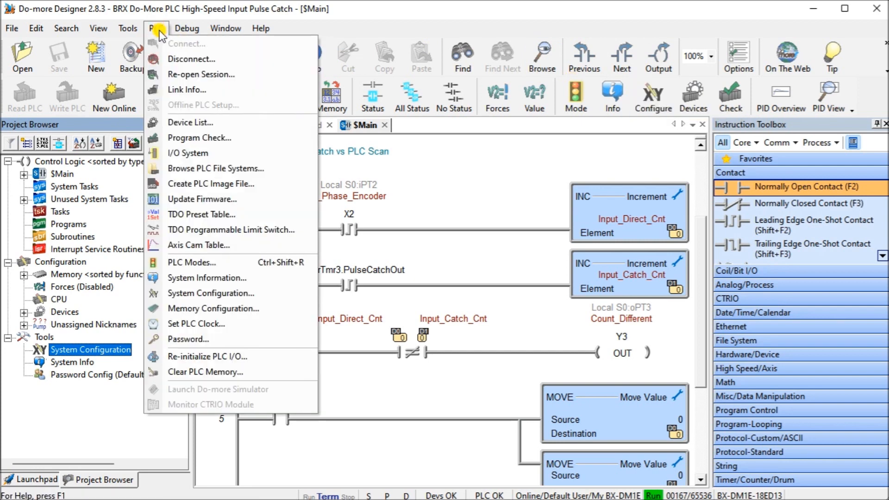
click(211, 293)
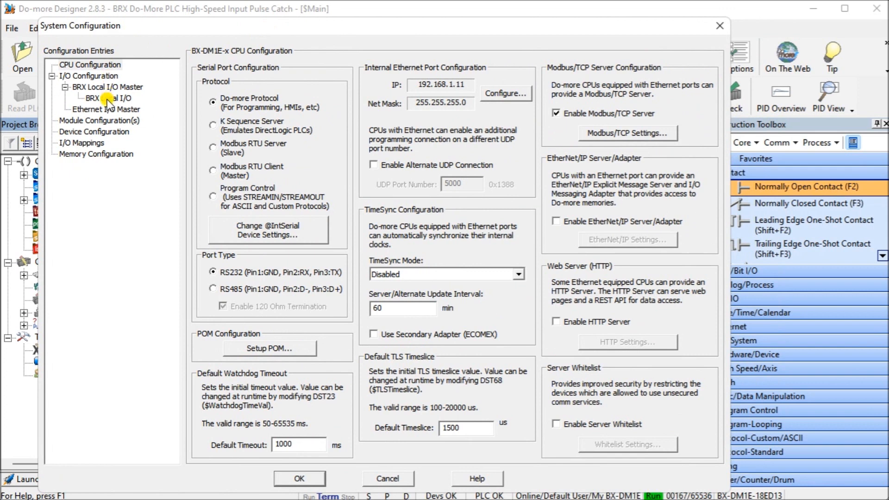
Select BRX Local I/O and bring up the Setup BRX High Speed I/O dialog.
click(108, 98)
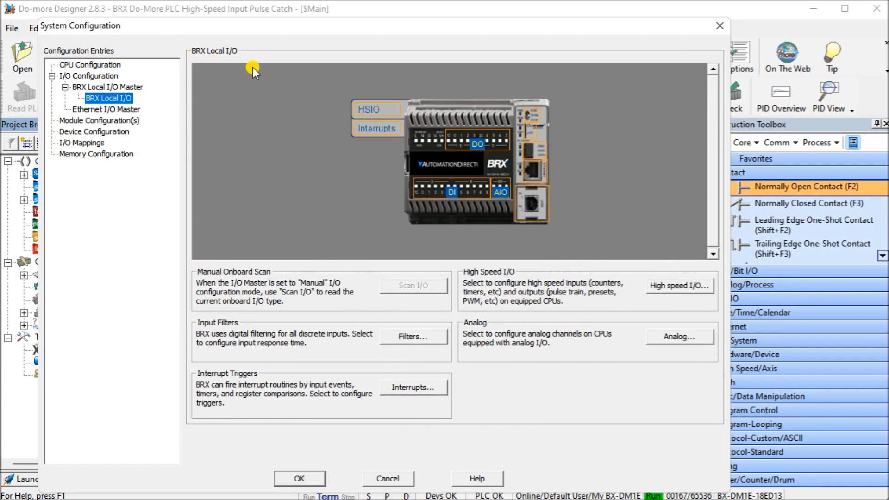
mouse_move(369, 108)
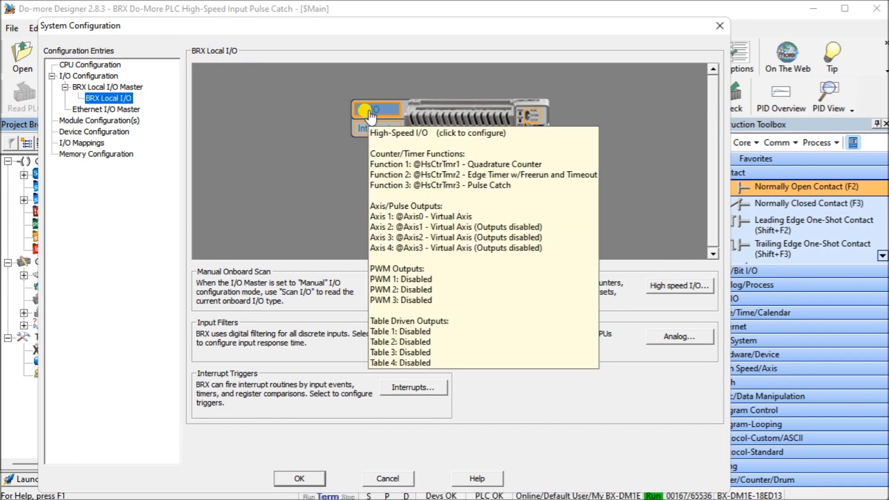
mouse_move(679, 292)
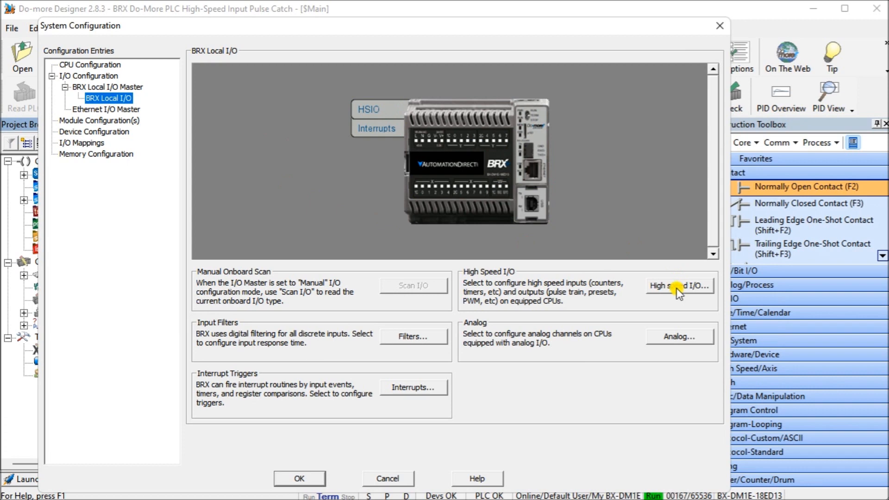
click(679, 285)
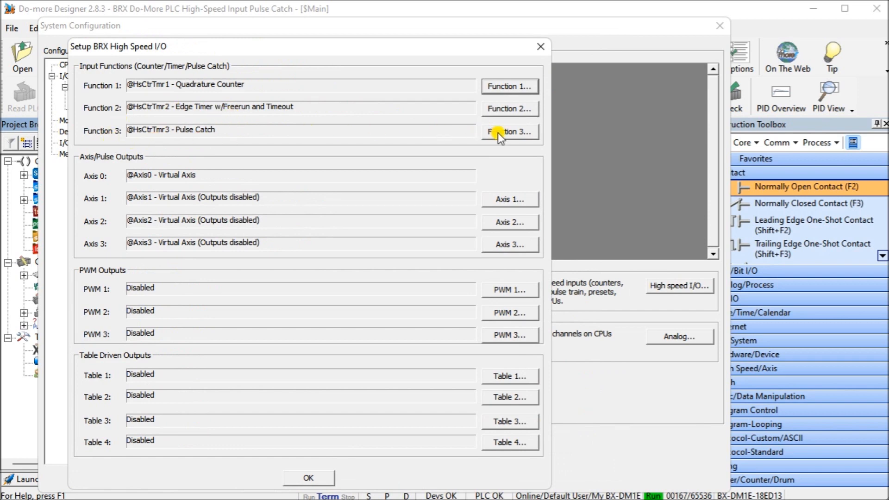
click(509, 132)
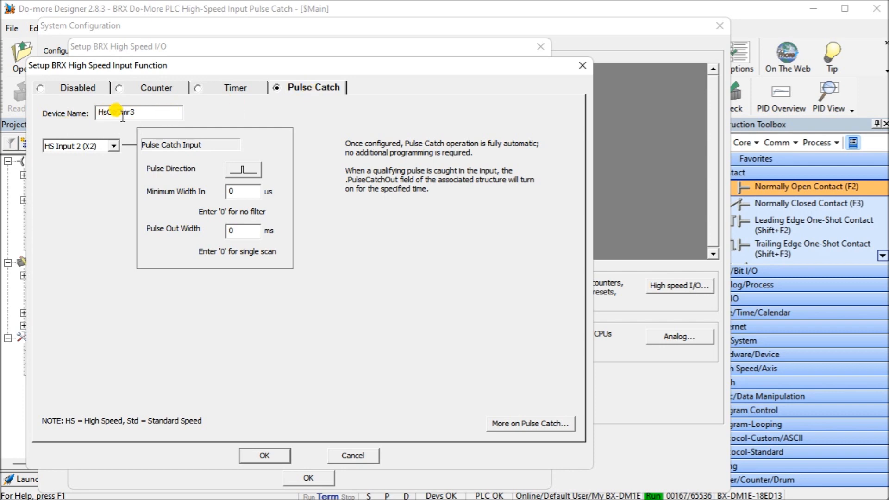
Name the device HsCtrTmr, assign HS Input 2 (X2) and keep rising-edge pulse direction.
text(HsCtrTmr)
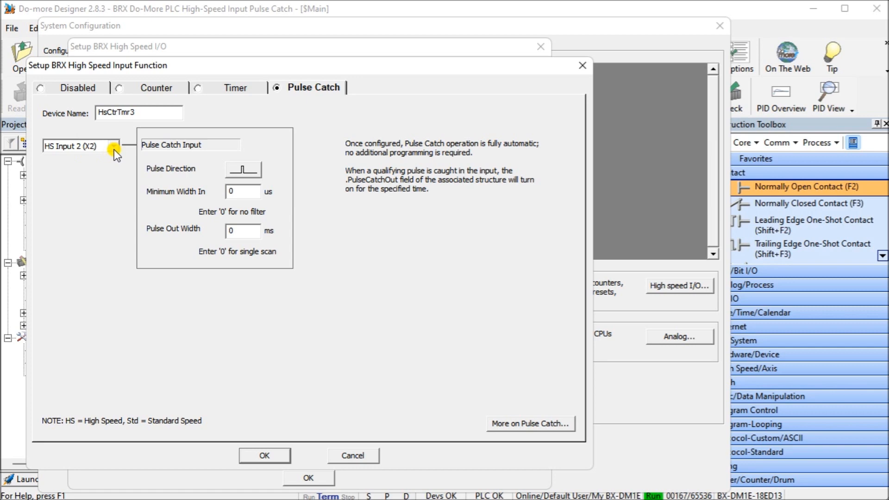
click(115, 146)
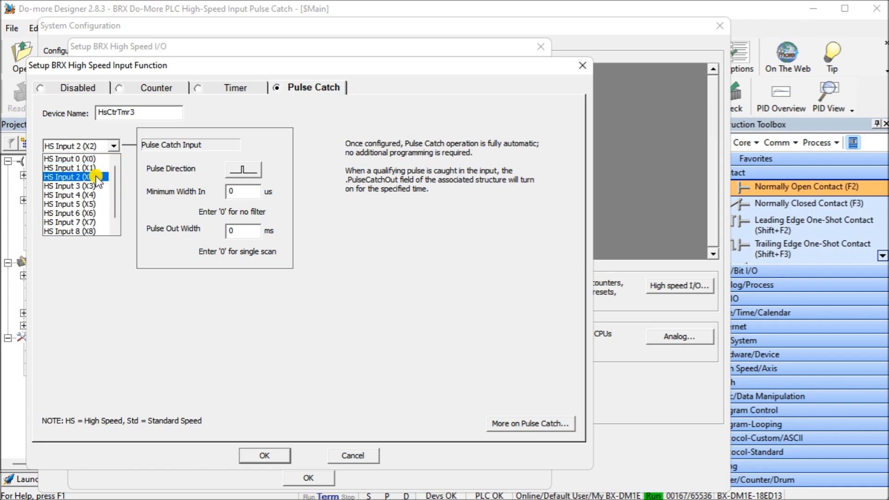
click(74, 177)
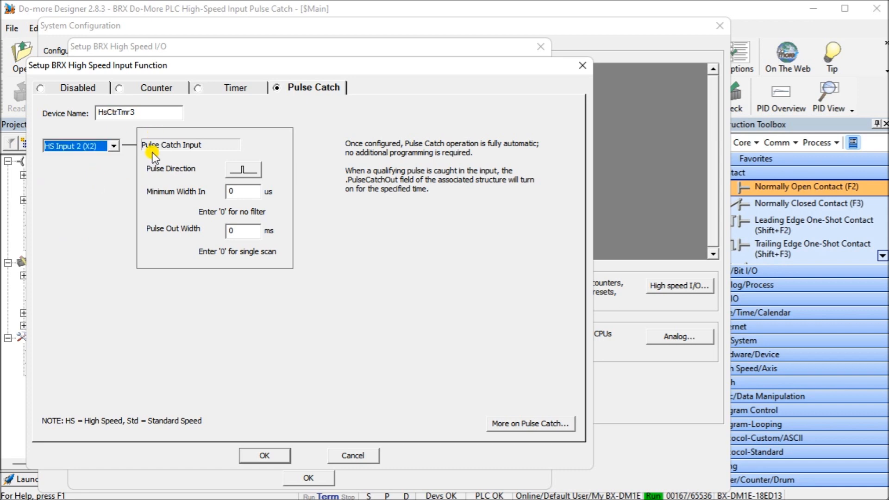
mouse_move(171, 152)
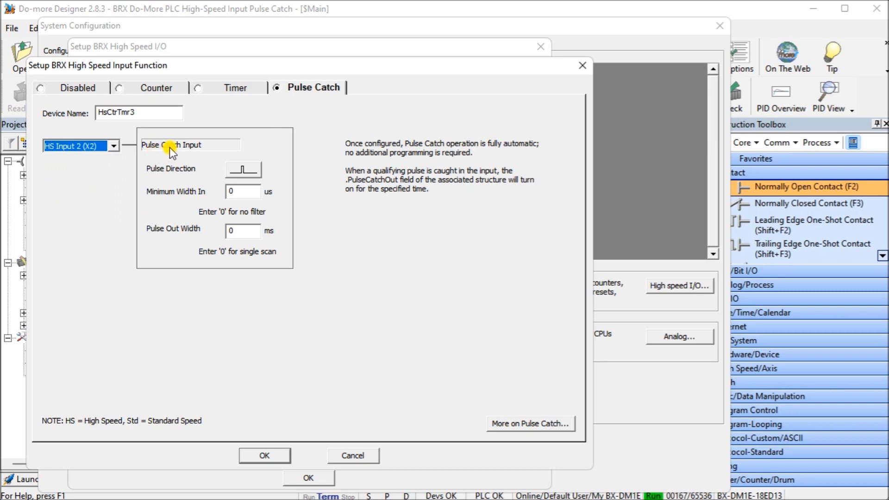
mouse_move(220, 149)
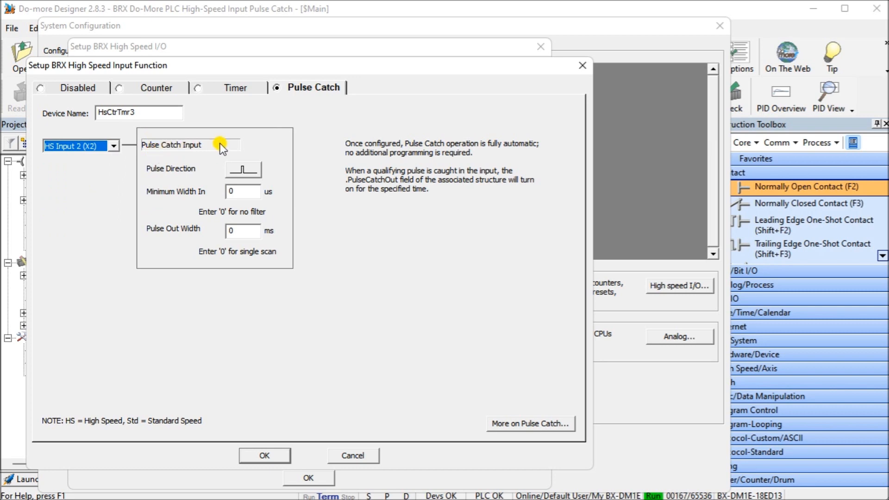
mouse_move(209, 172)
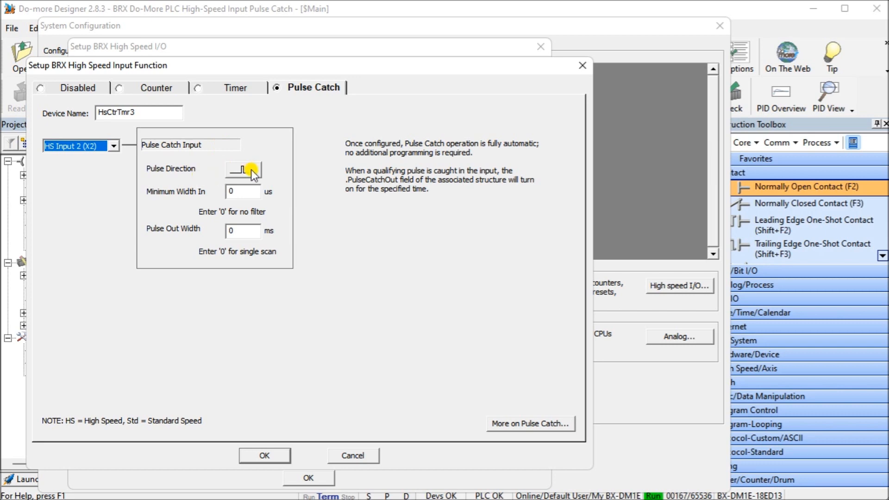
click(242, 169)
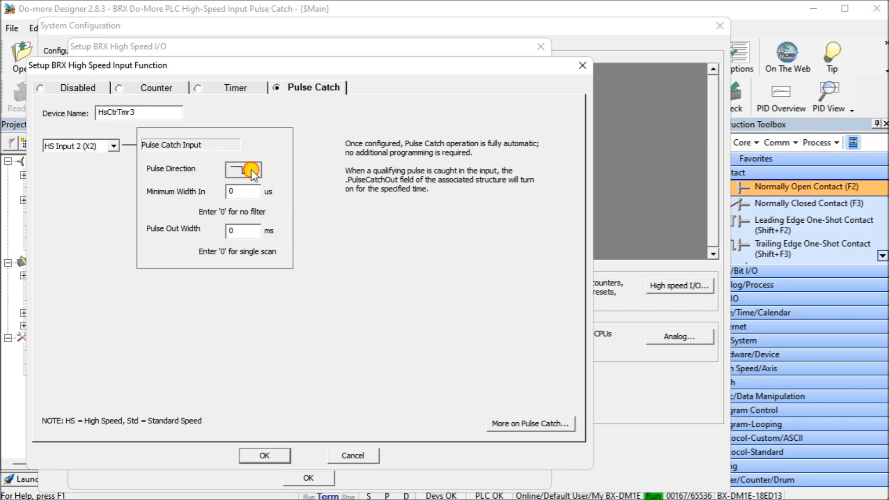
click(242, 170)
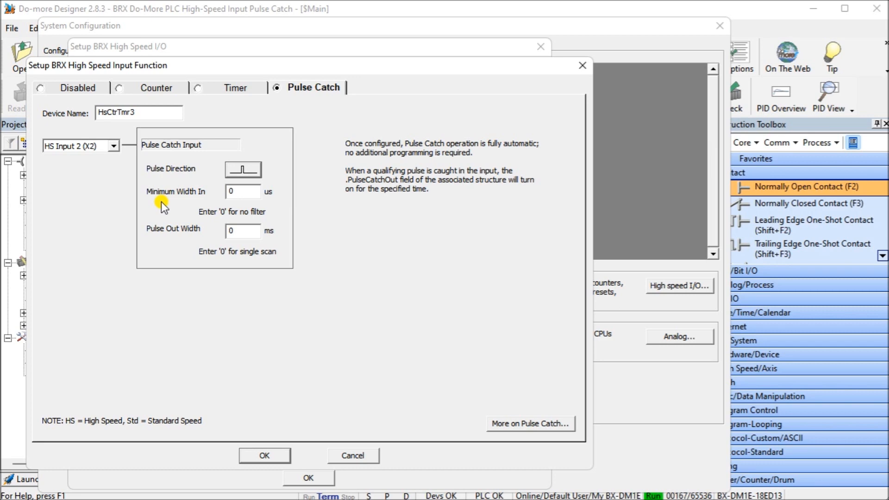
mouse_move(225, 248)
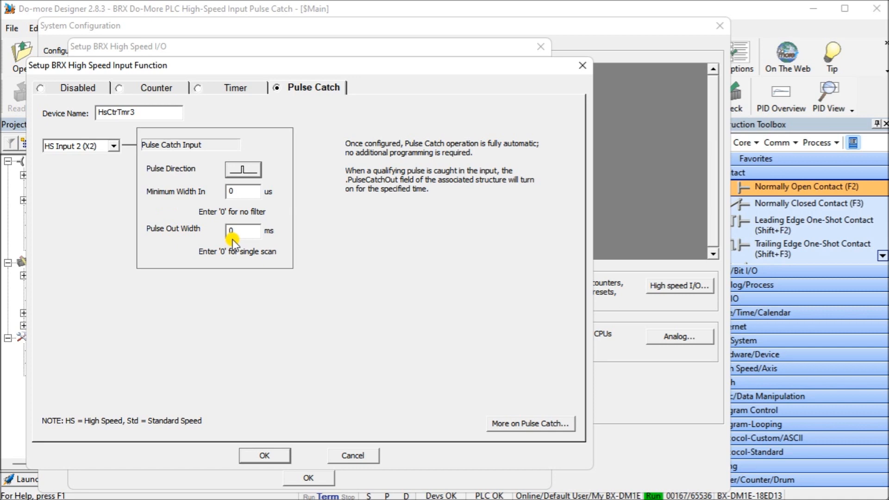
mouse_move(267, 239)
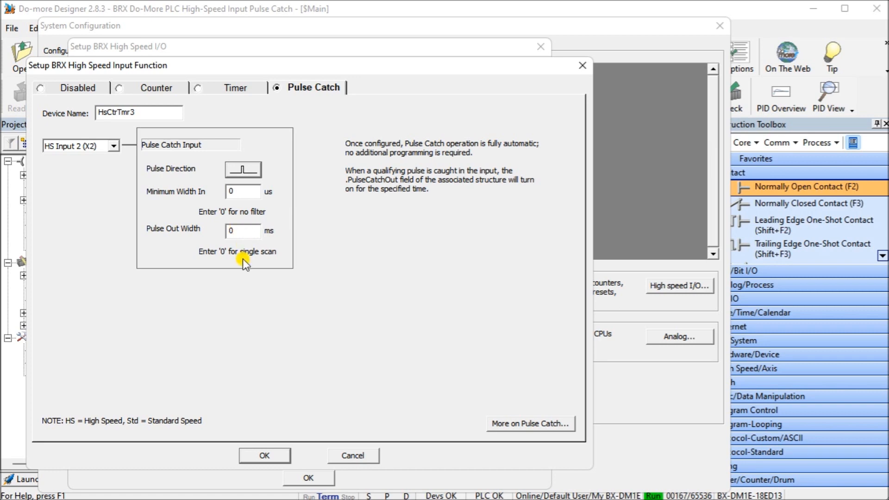
mouse_move(250, 264)
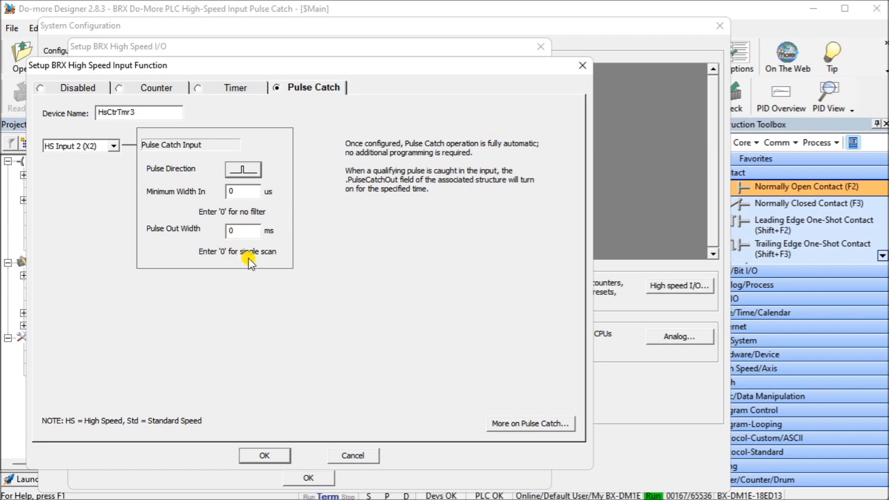
mouse_move(243, 253)
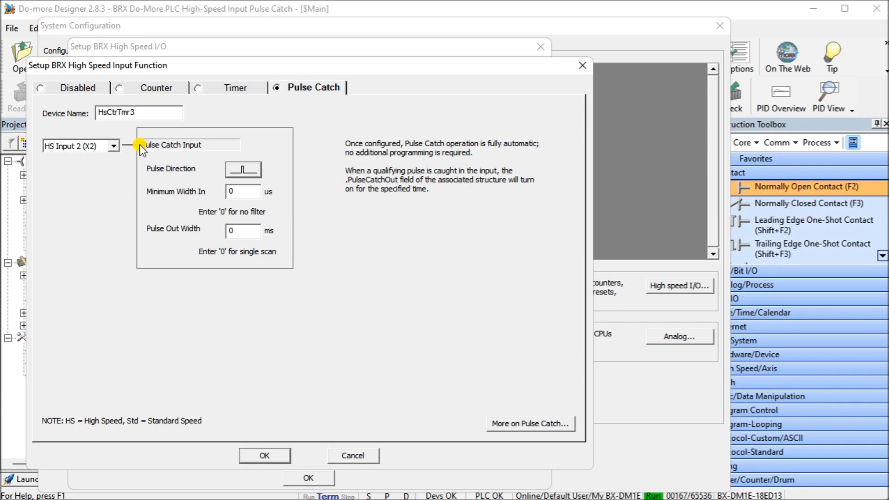
mouse_move(194, 261)
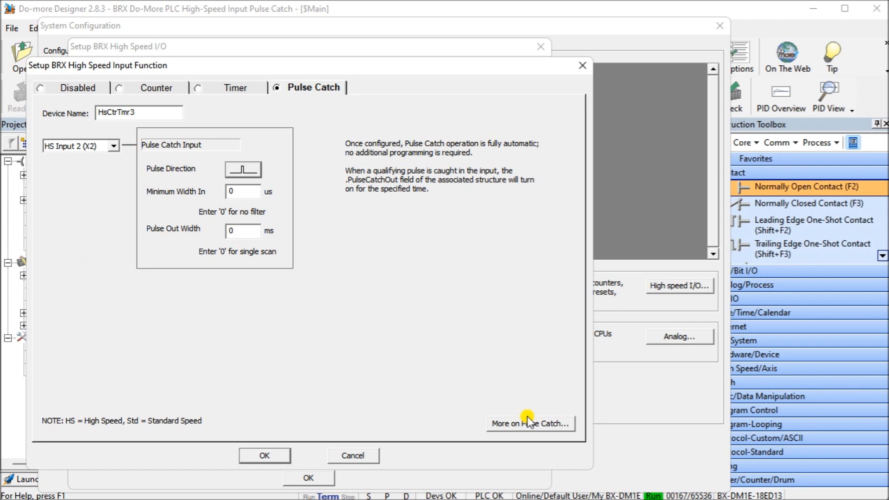
mouse_move(561, 424)
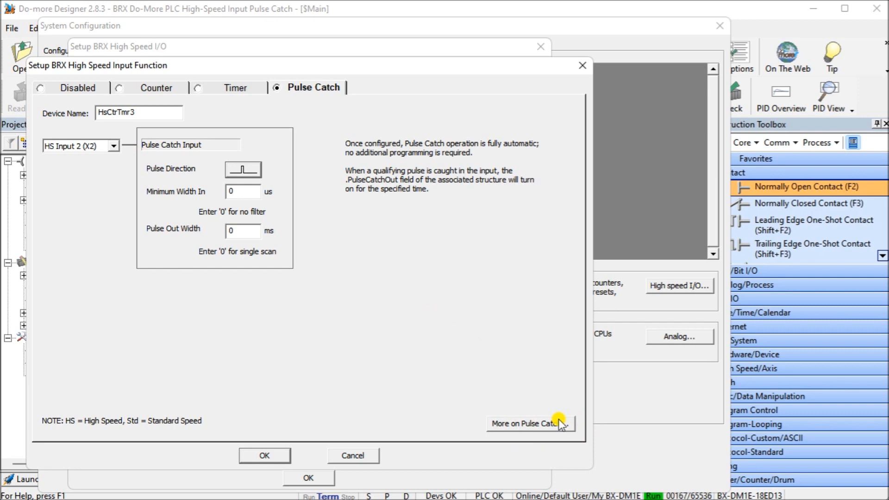
mouse_move(290, 411)
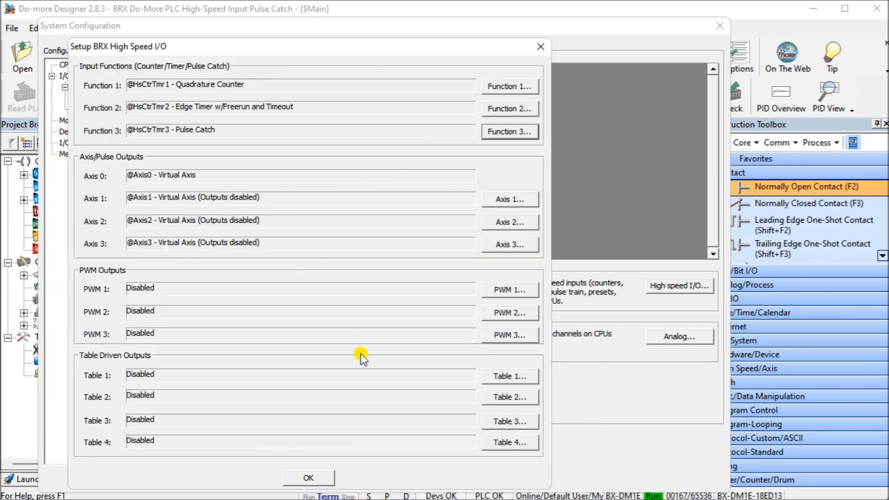
mouse_move(309, 477)
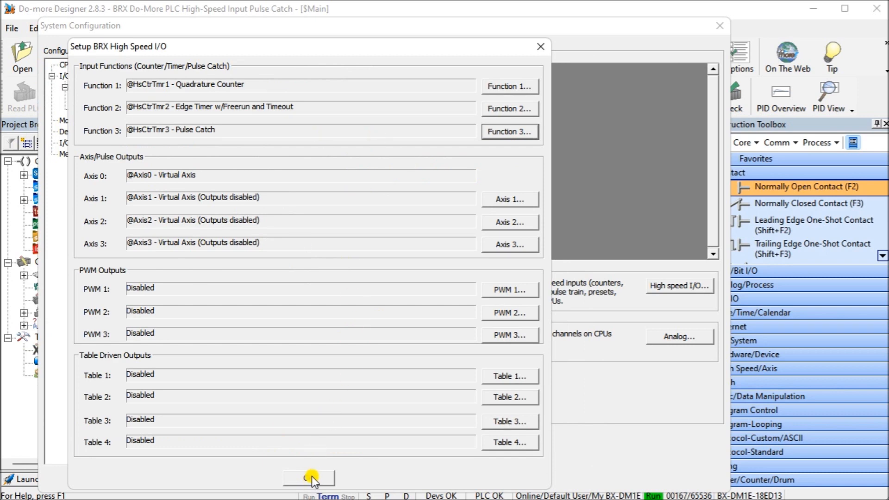
Confirm the high-speed I/O setup with Function 3 as HsCtrTmr3 Pulse Catch.
click(308, 478)
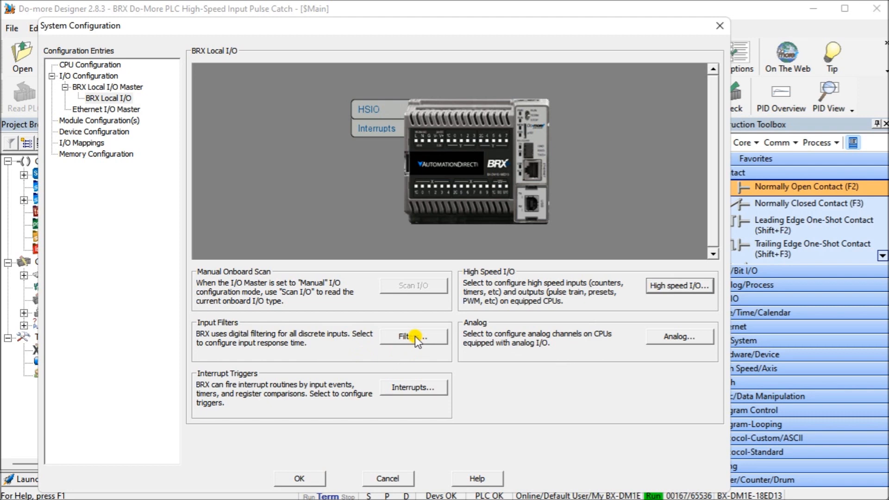
Review the discrete input filter response times, then confirm System Configuration back to $Main.
click(413, 337)
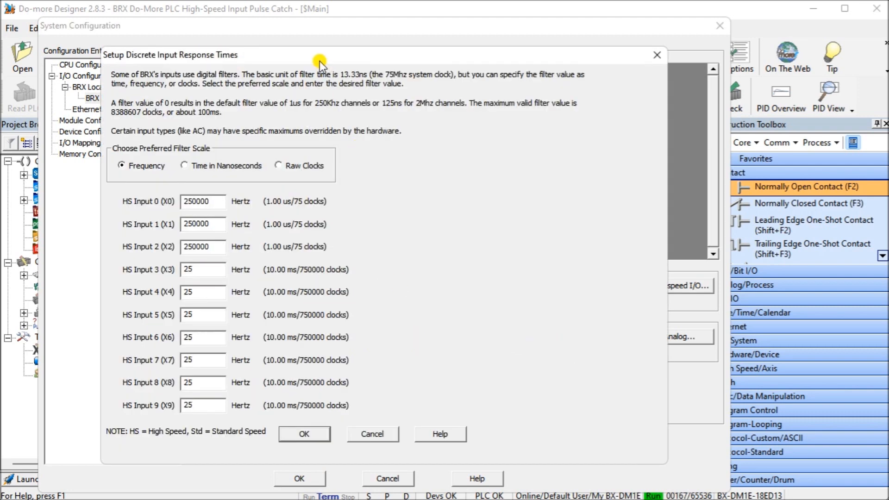
drag(320, 55, 226, 46)
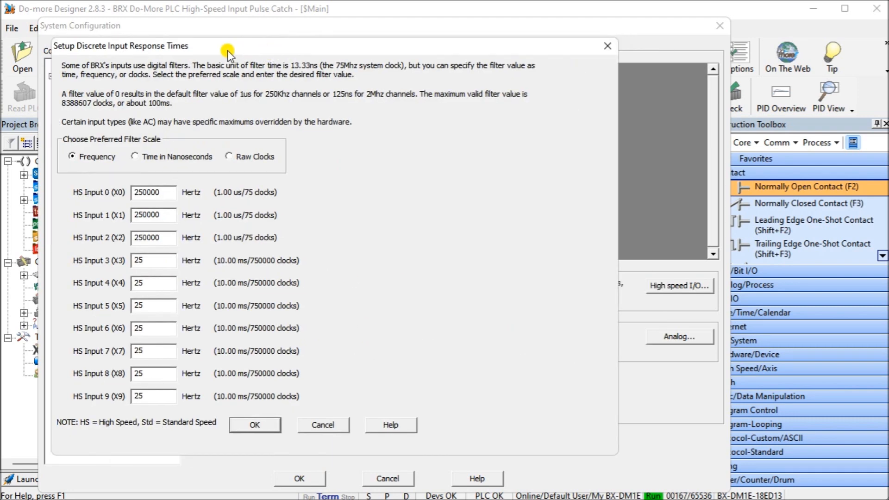
mouse_move(215, 76)
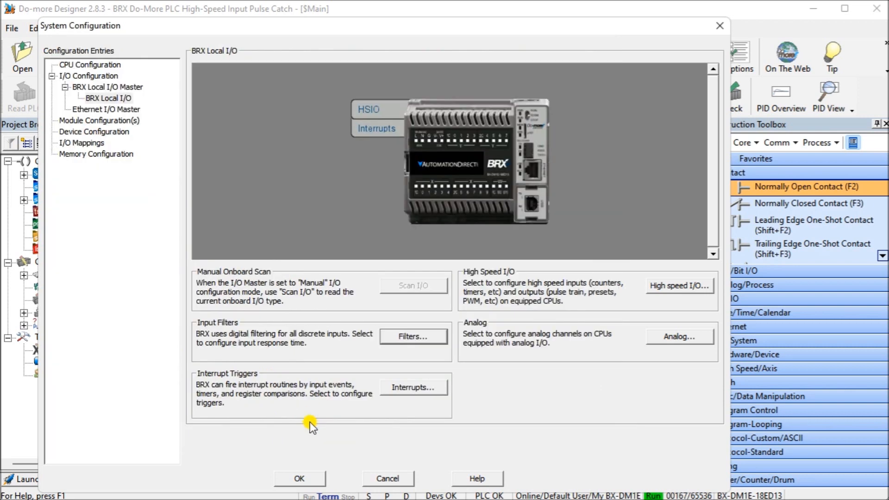
mouse_move(311, 477)
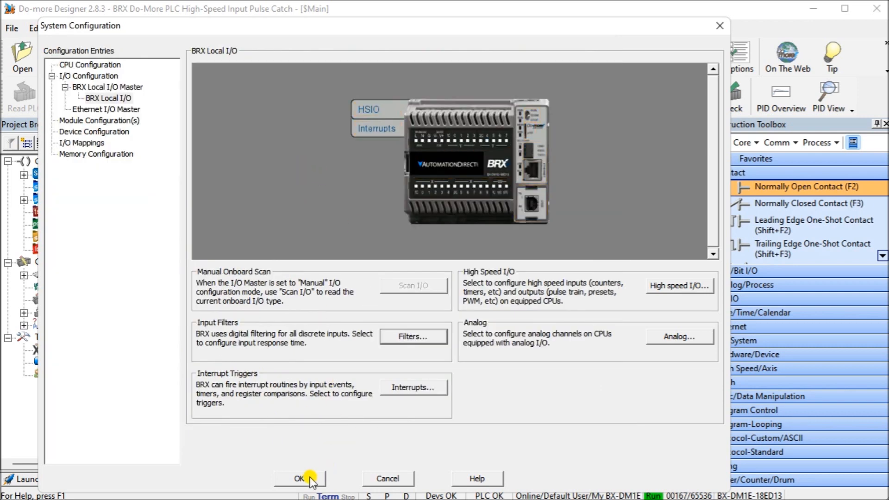
click(300, 478)
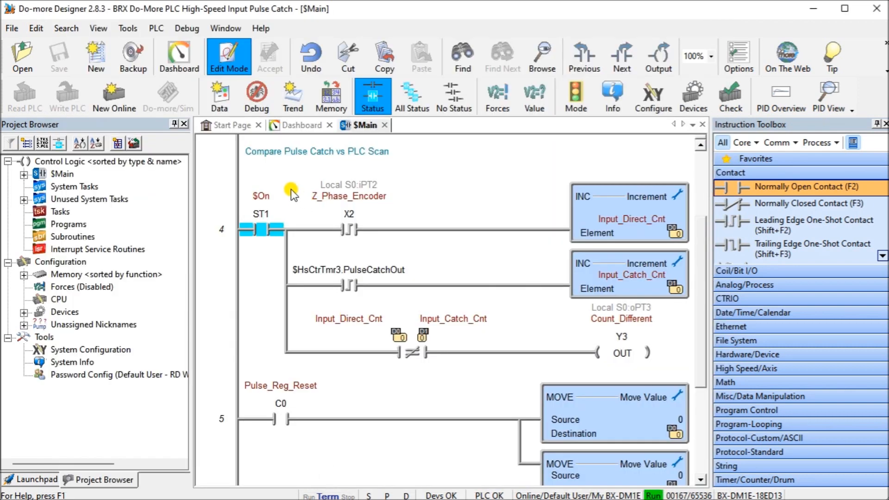
mouse_move(267, 184)
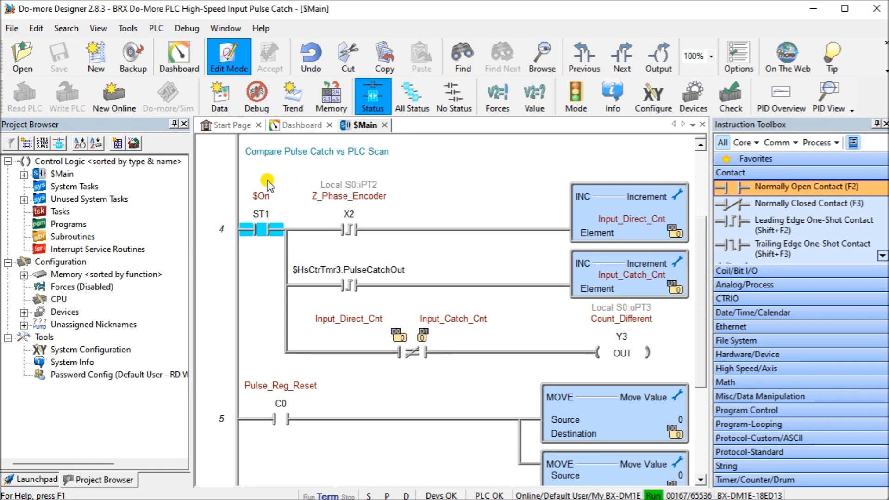
mouse_move(220, 173)
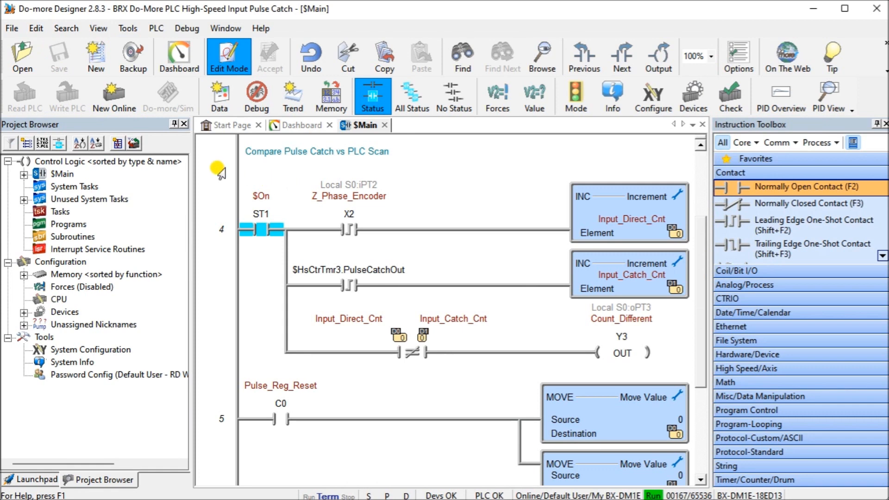
mouse_move(178, 172)
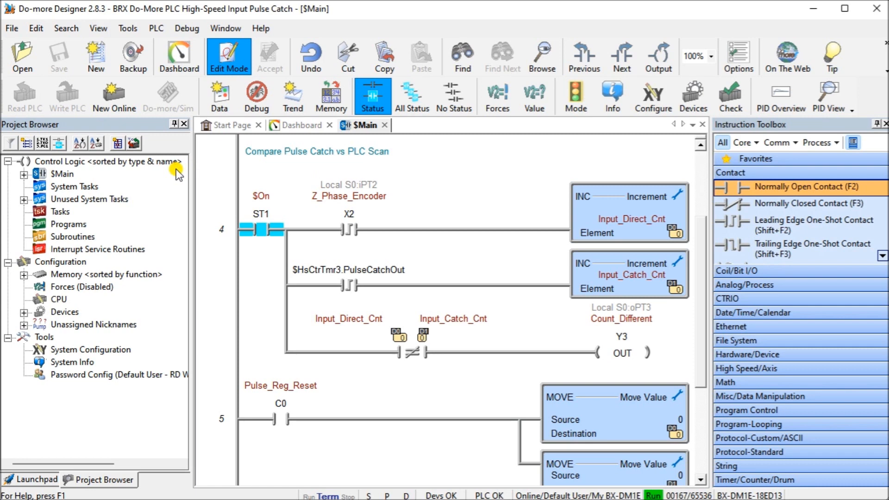
mouse_move(112, 211)
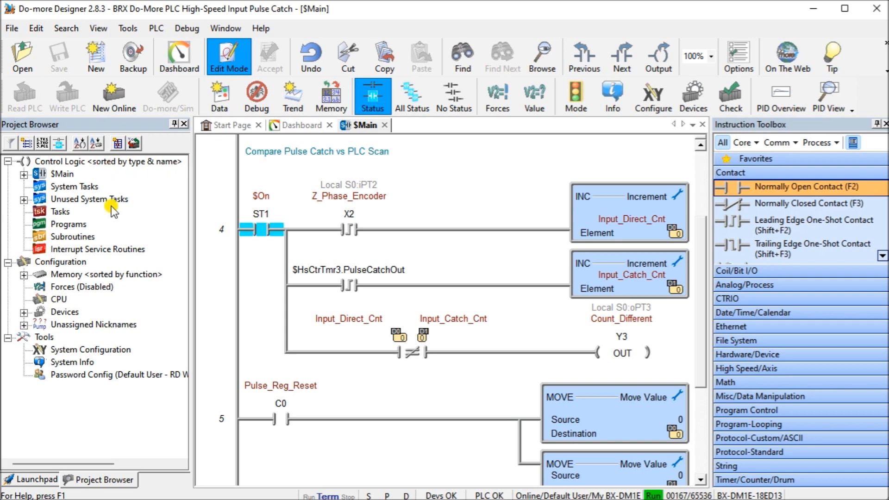
mouse_move(104, 230)
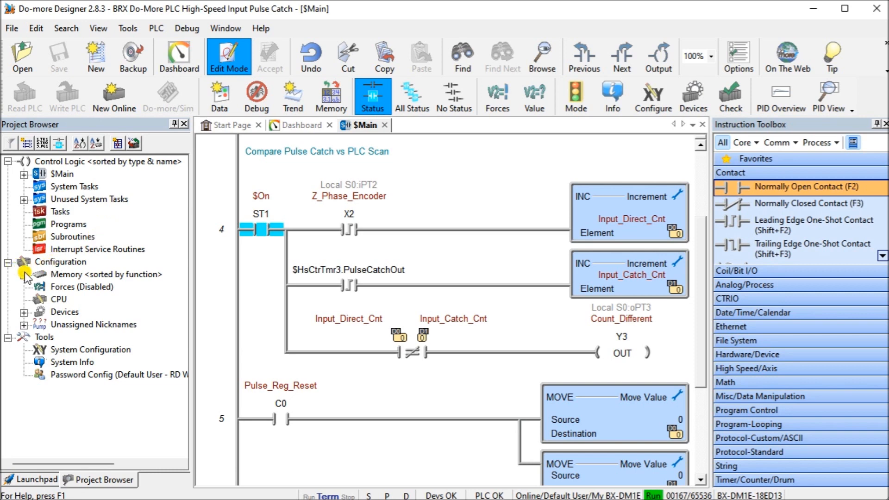
Expand Memory > I/O > Specialty > $HsCtrTmr3 to show .PulseCatchOut and .OutputTime.
click(23, 275)
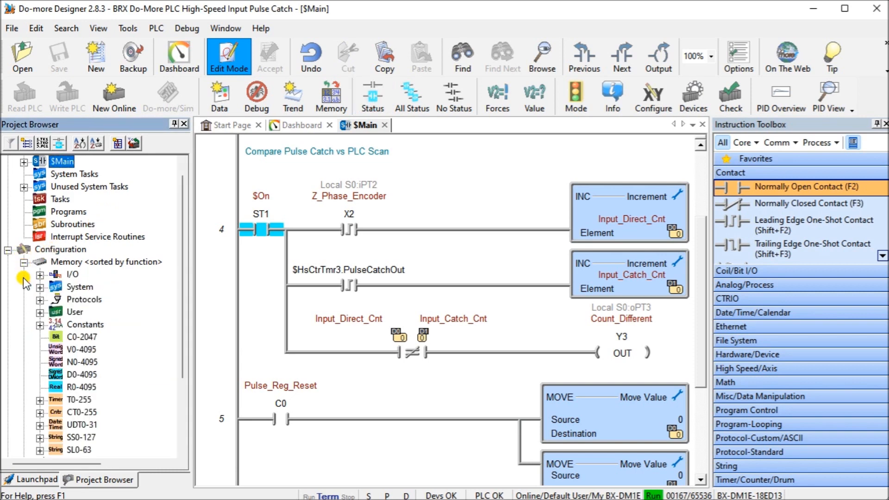
click(40, 275)
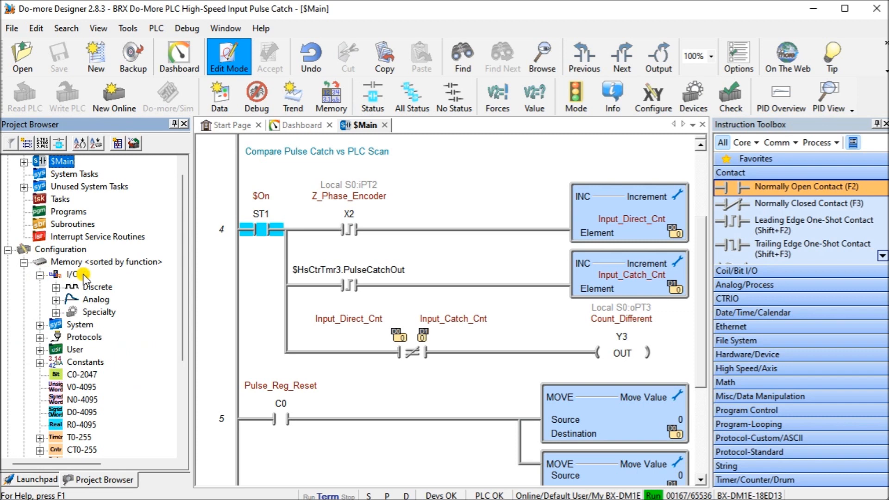
click(56, 311)
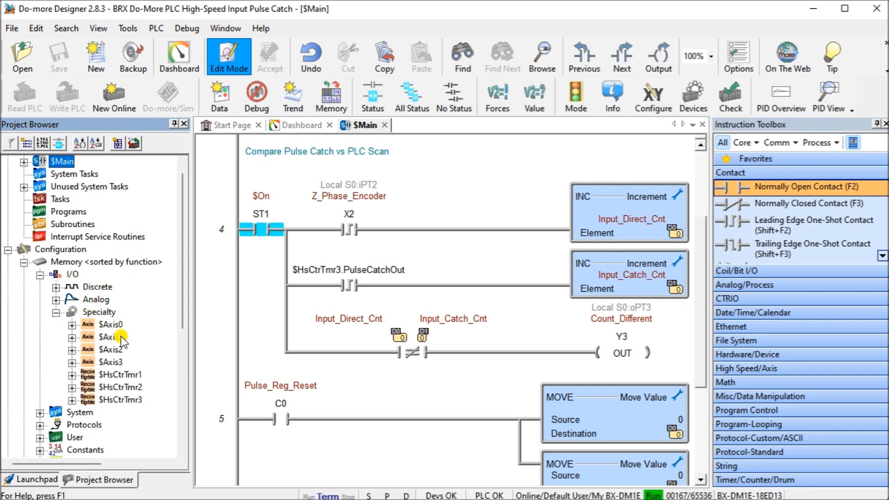
click(118, 399)
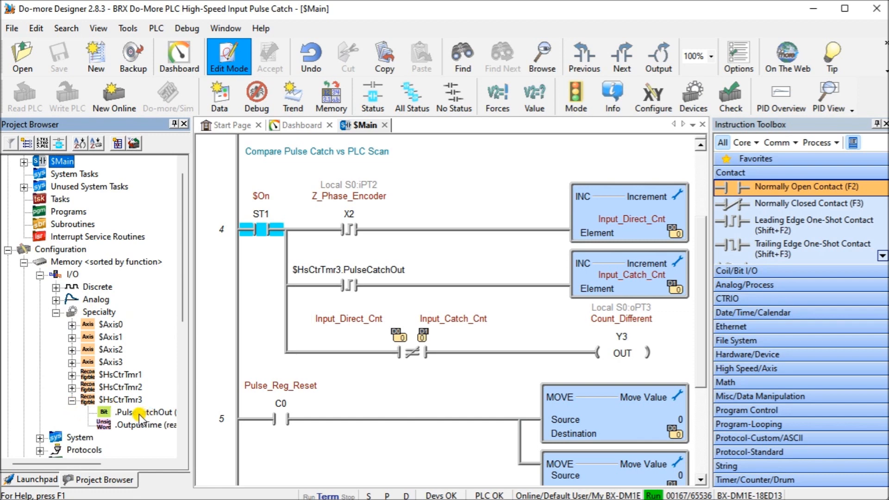
drag(102, 464, 136, 464)
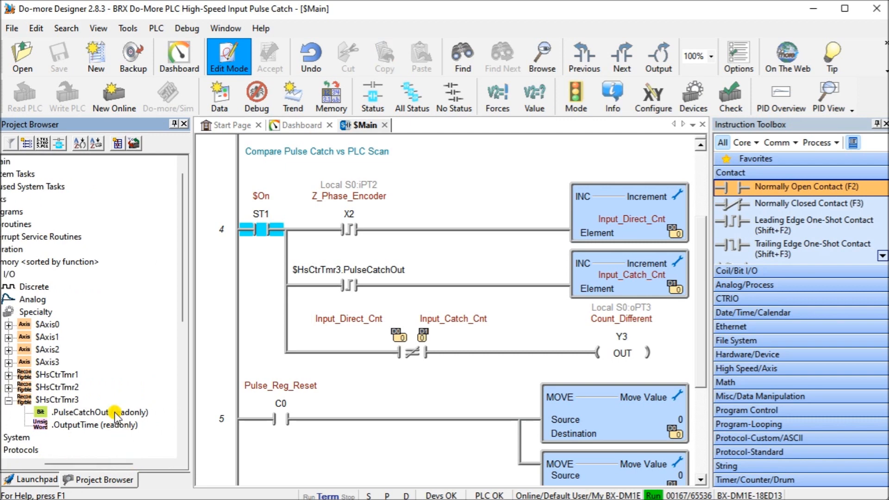
mouse_move(77, 431)
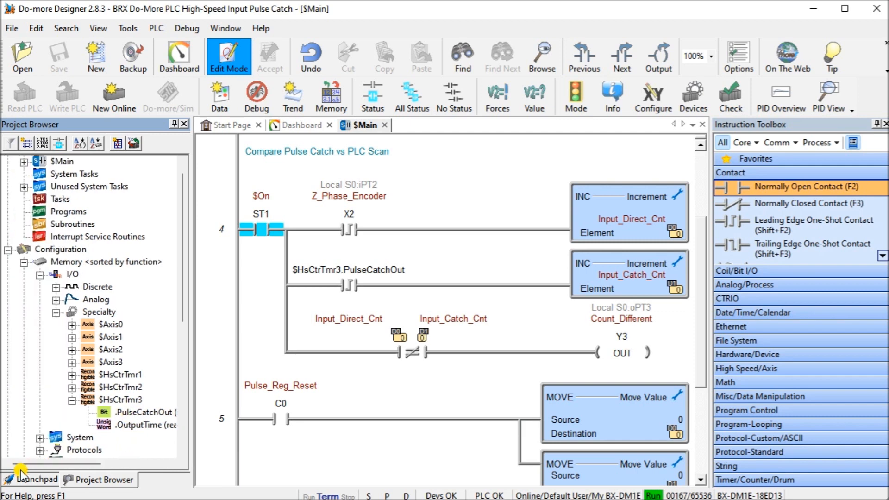
mouse_move(102, 286)
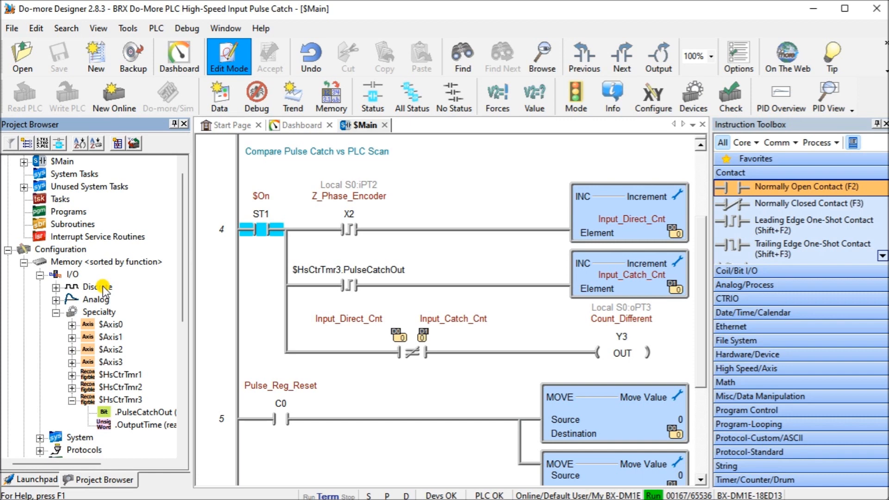
mouse_move(127, 261)
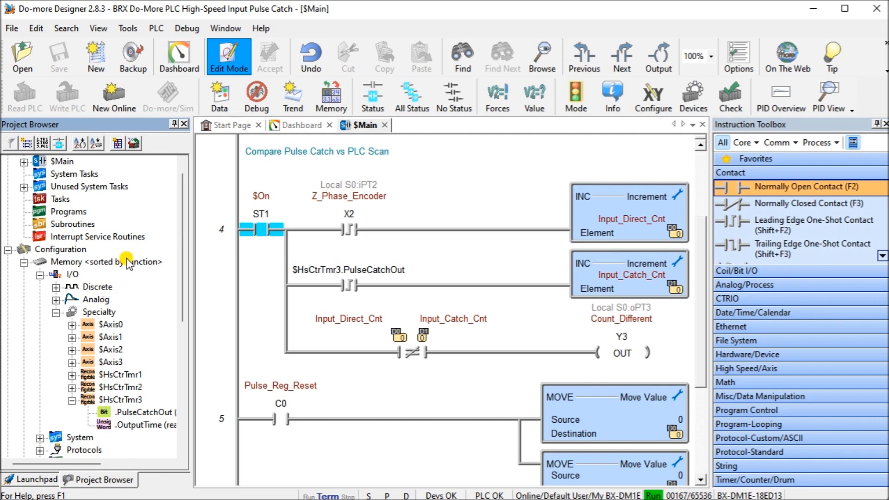
mouse_move(170, 153)
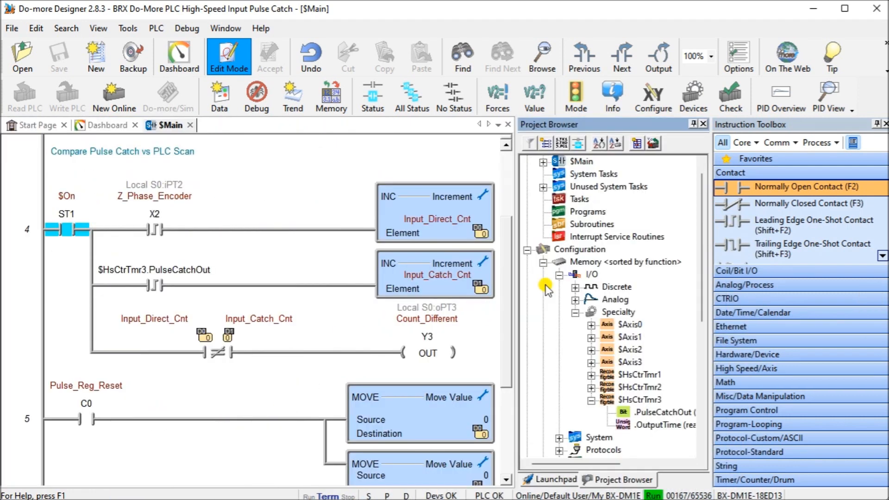
mouse_move(272, 167)
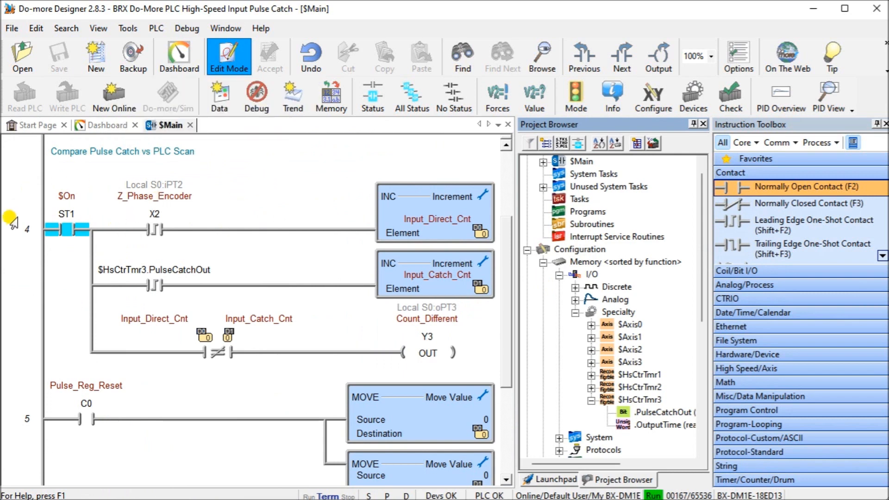
mouse_move(51, 252)
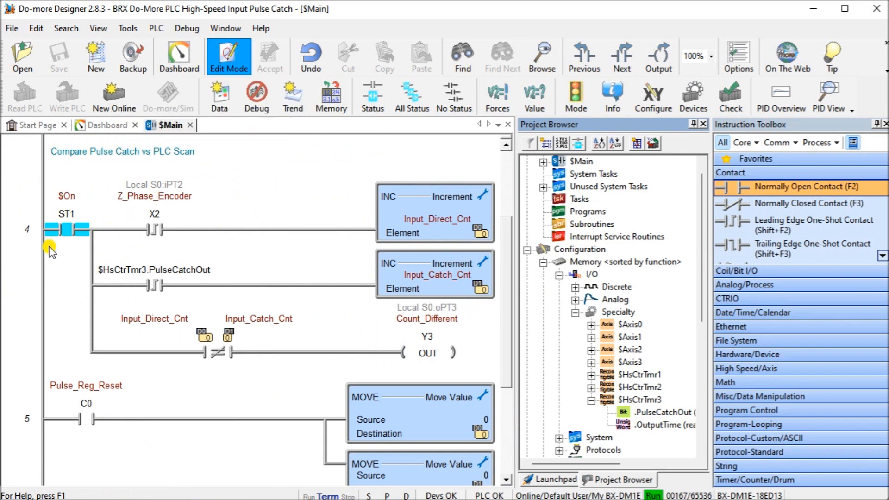
mouse_move(172, 250)
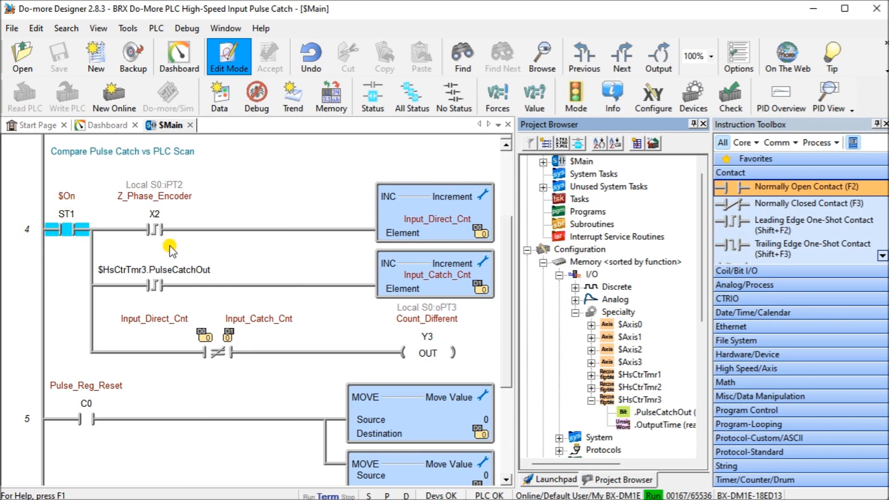
mouse_move(185, 250)
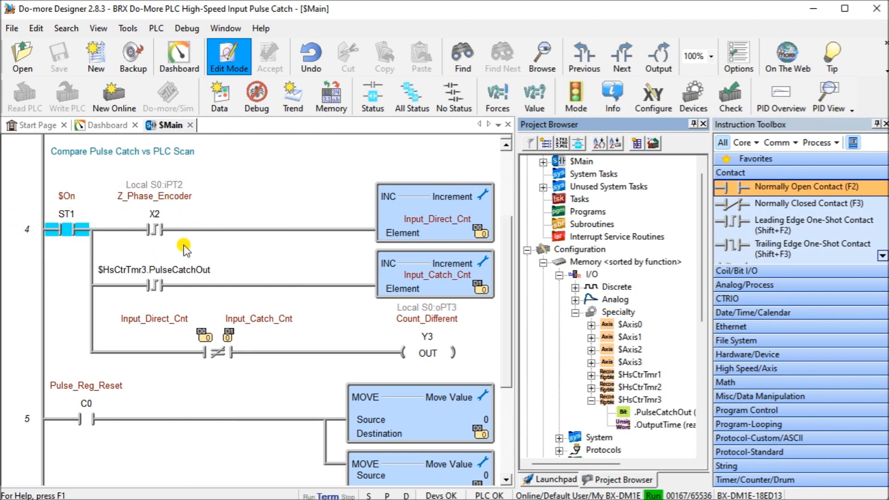
mouse_move(440, 214)
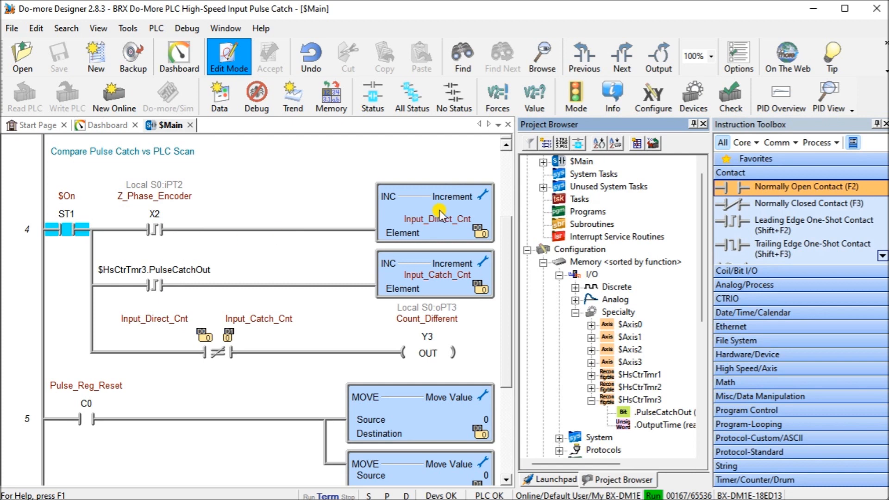
mouse_move(439, 214)
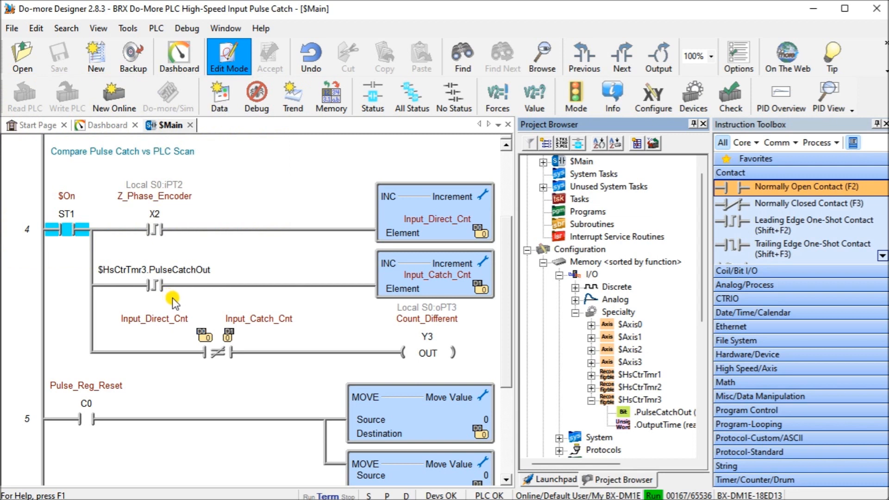
mouse_move(464, 295)
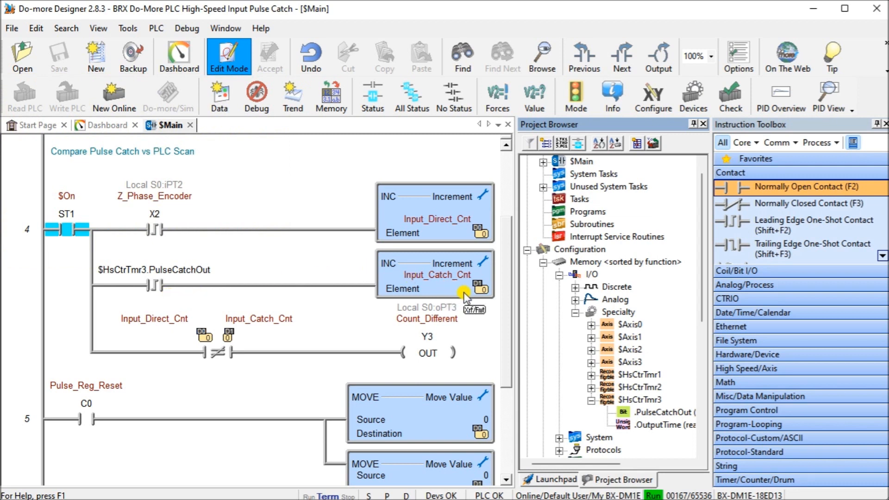
mouse_move(489, 317)
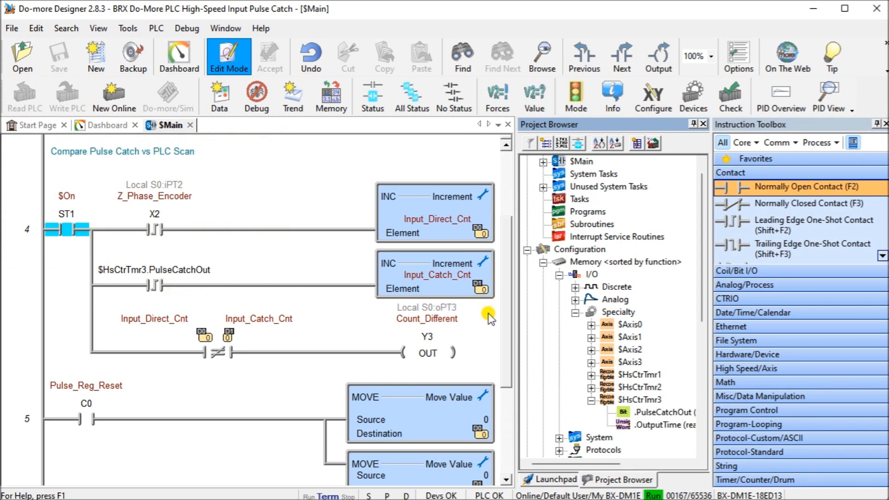
mouse_move(267, 339)
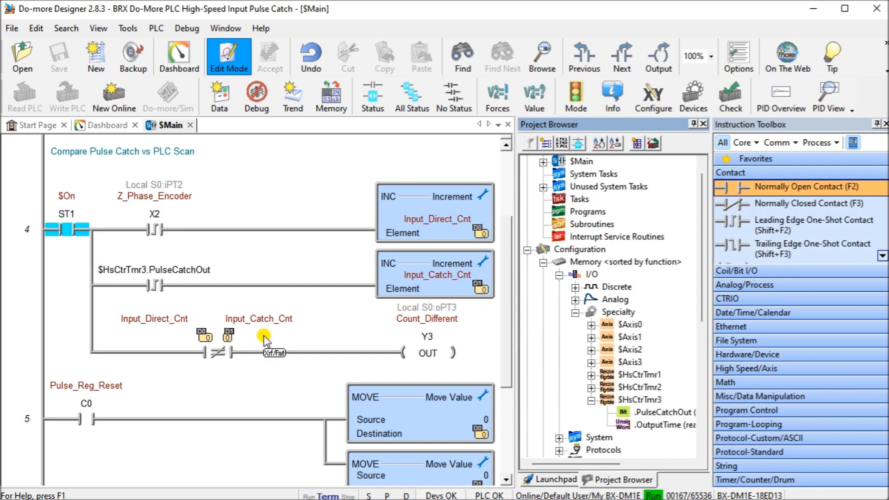
mouse_move(481, 356)
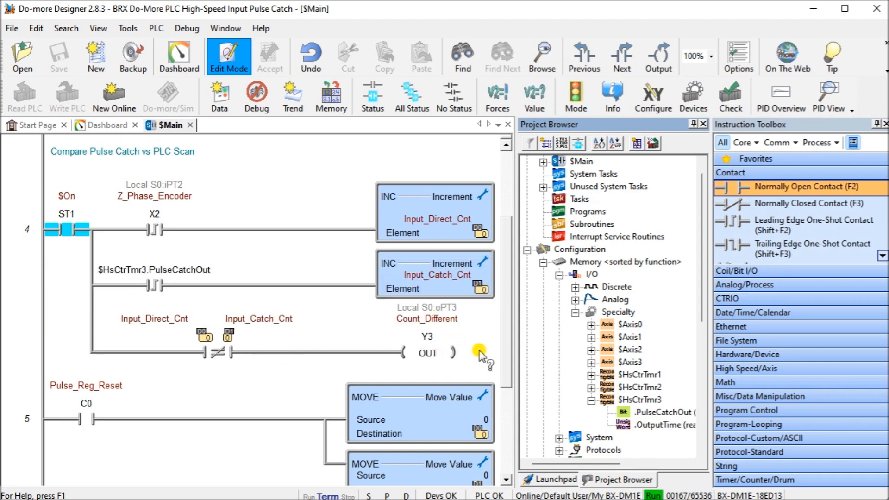
mouse_move(480, 354)
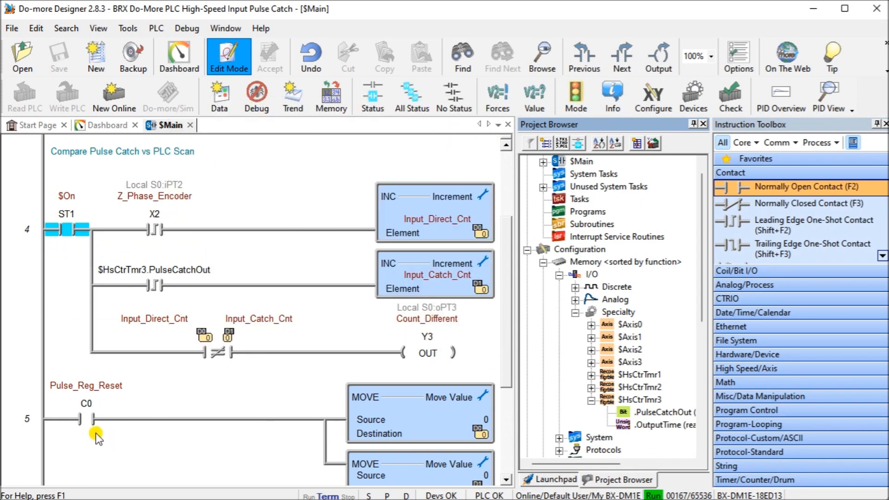
Scroll the Project Browser panel while docking it beside the Instruction Toolbox.
scroll(down, 3)
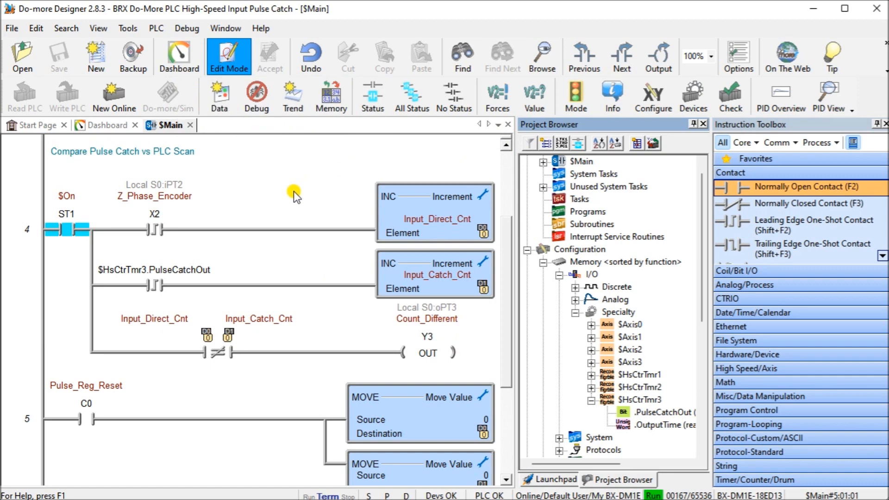
mouse_move(290, 187)
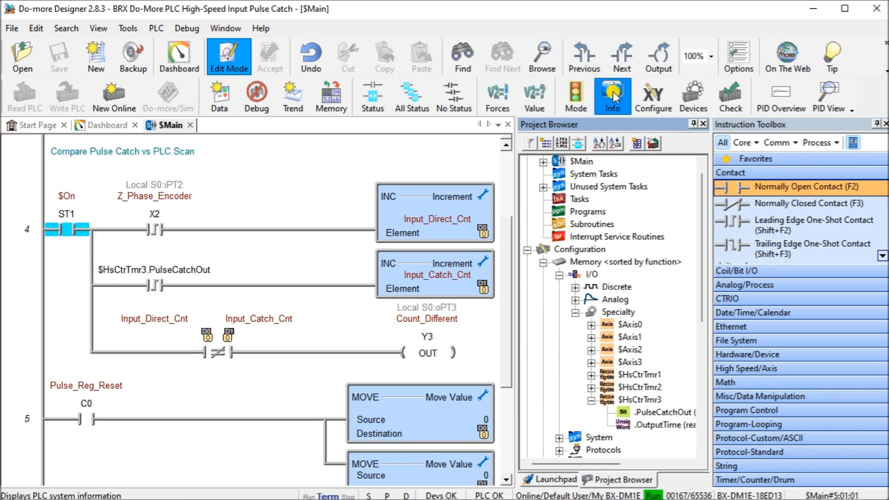
mouse_move(612, 96)
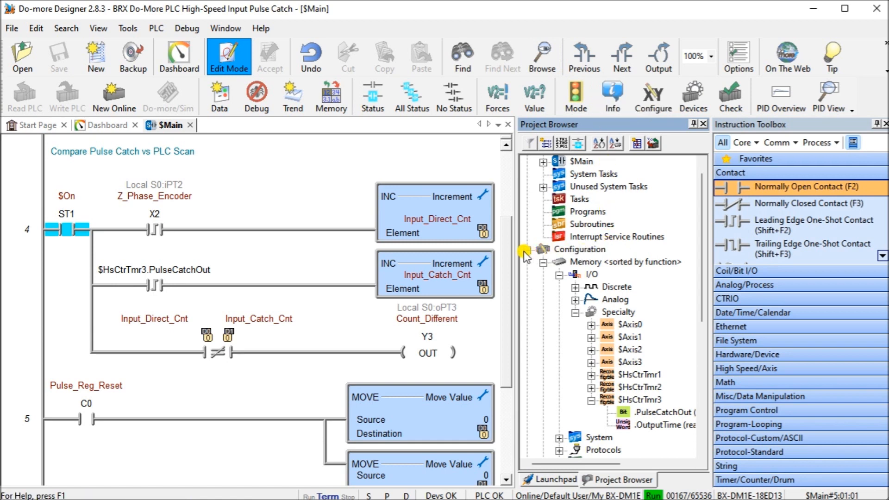
Collapse the Configuration branch and select System Info under Tools.
click(543, 249)
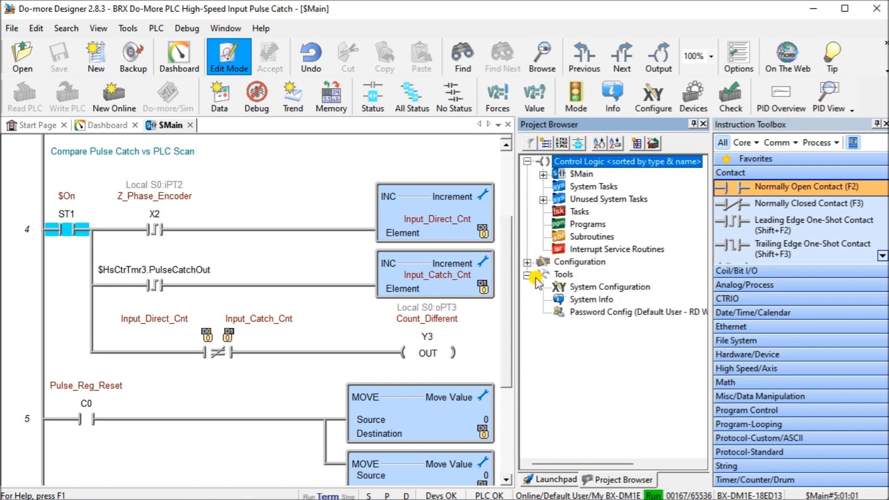
click(592, 299)
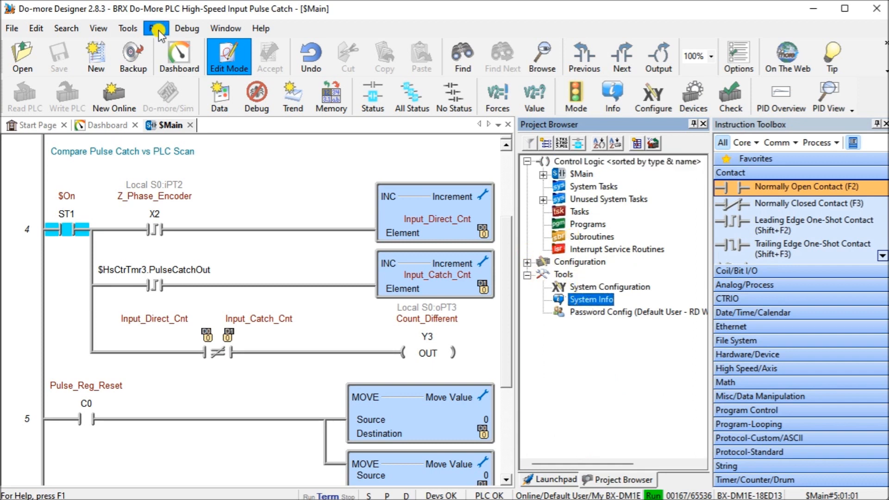
Read scan times (average 364 us, max 3.1 ms) in System Information and close it.
click(156, 27)
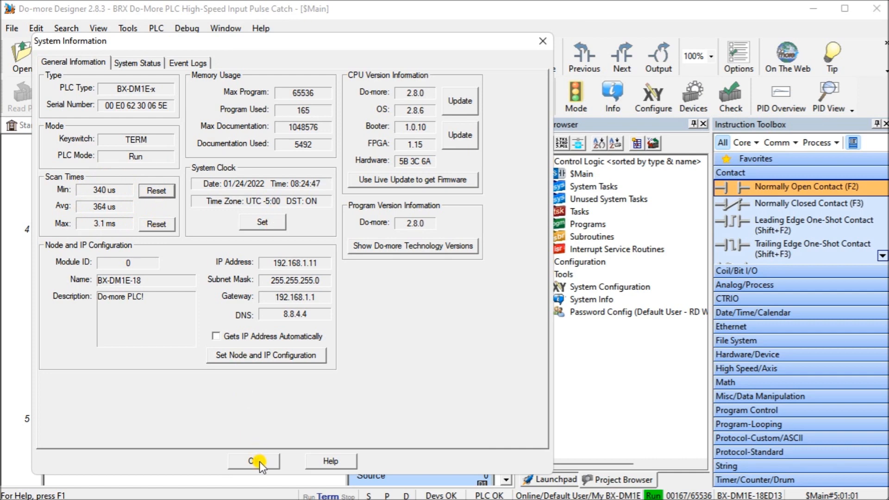
click(252, 461)
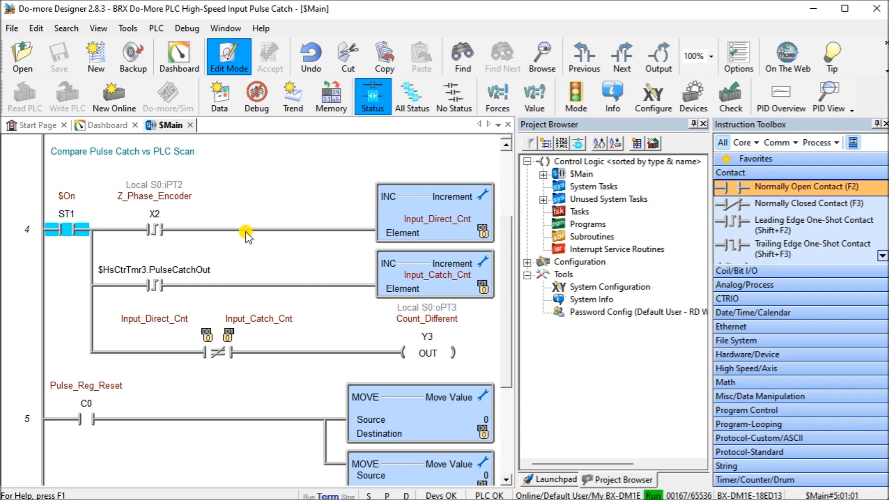
mouse_move(257, 221)
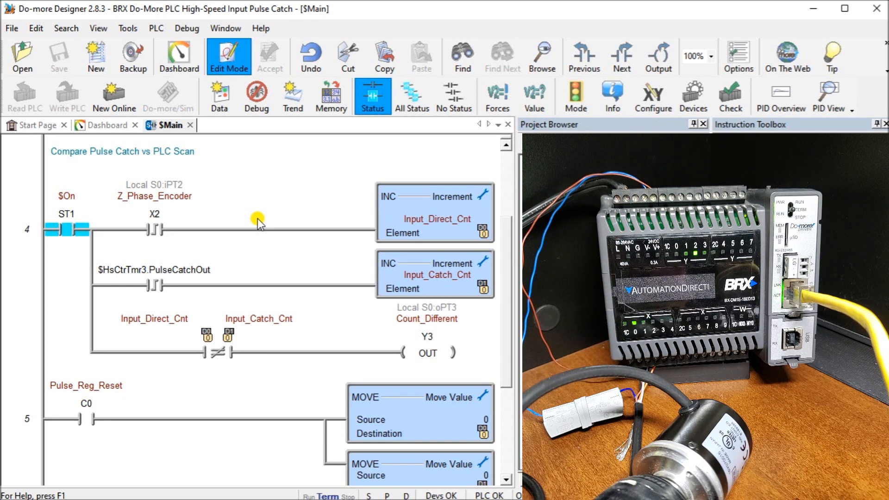
mouse_move(145, 164)
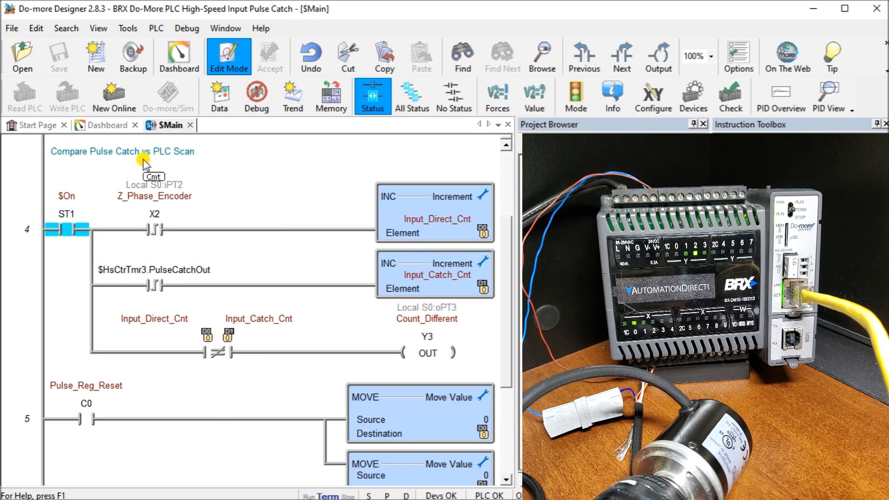
mouse_move(218, 90)
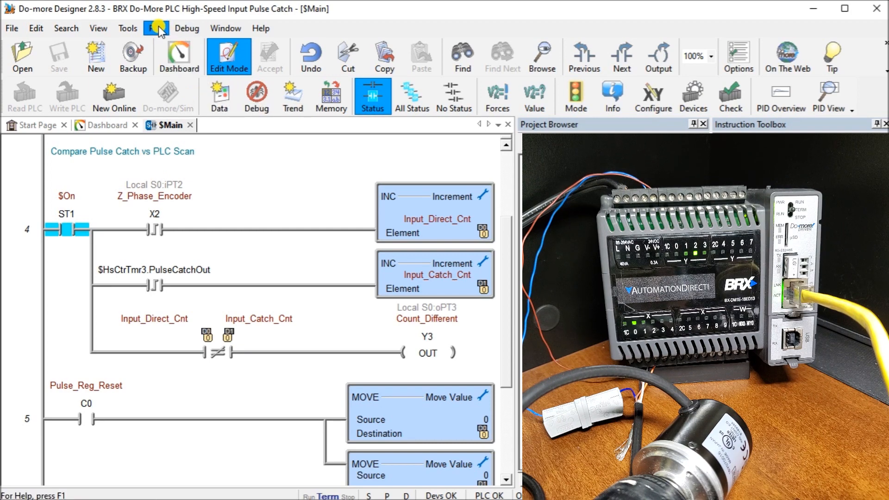
Bring up the Open dialog for data views via Debug > Data View > Open, listing Data1.ddt.
click(187, 29)
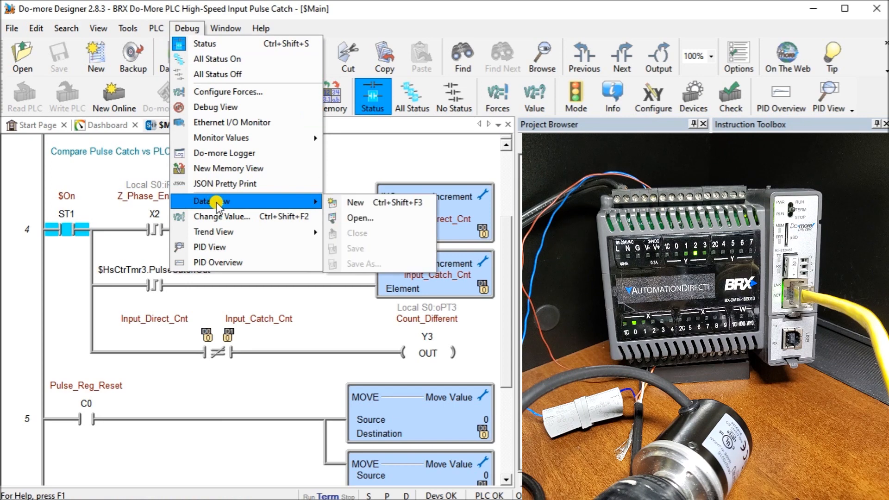
click(360, 217)
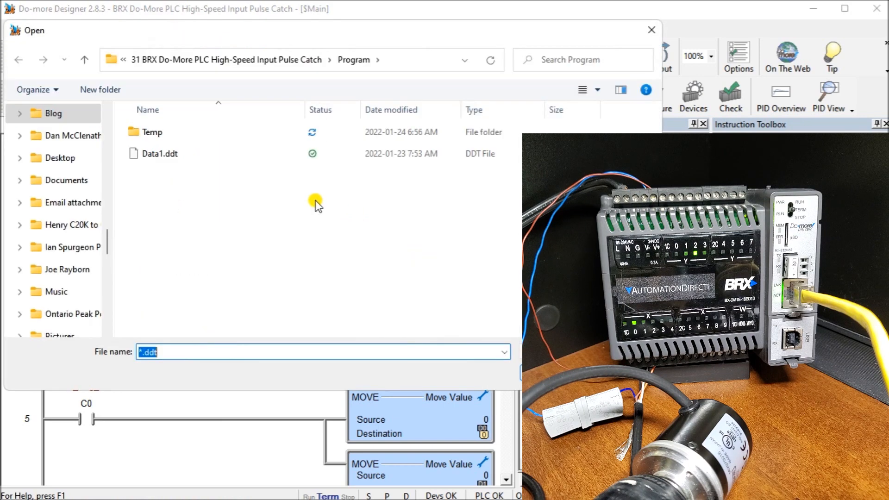